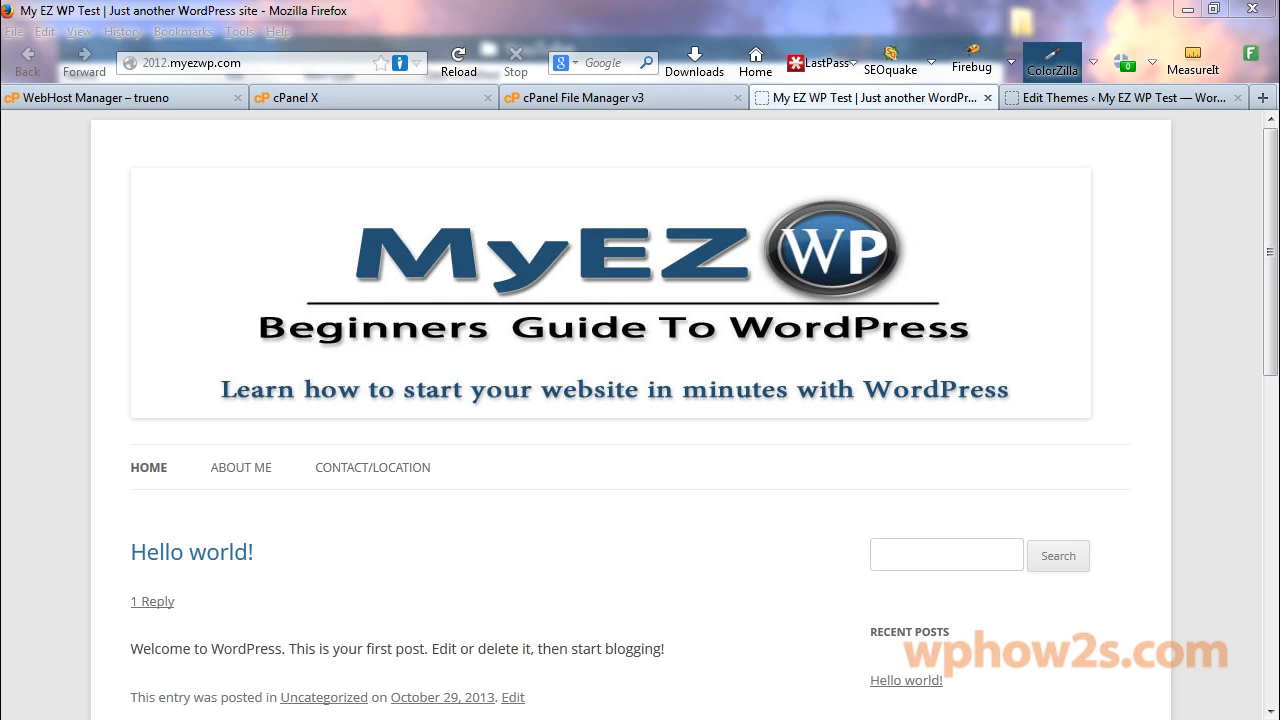
pyautogui.moveTo(538, 456)
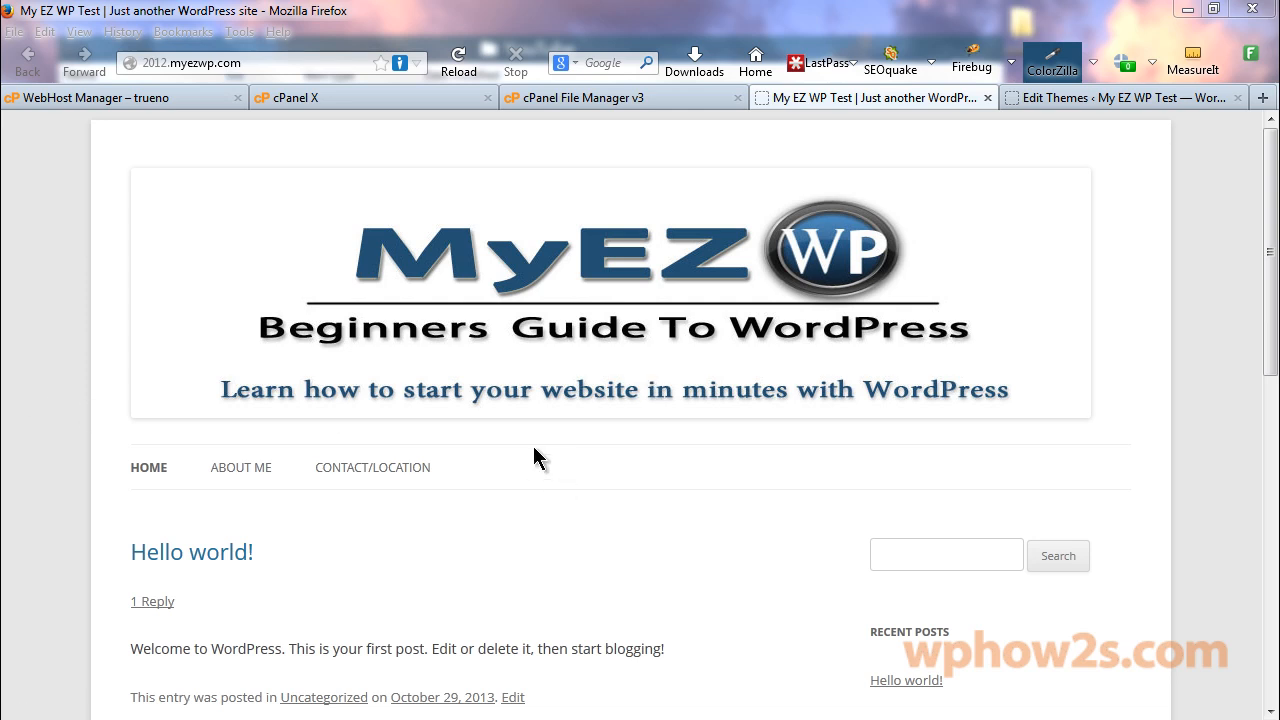
pyautogui.moveTo(477, 476)
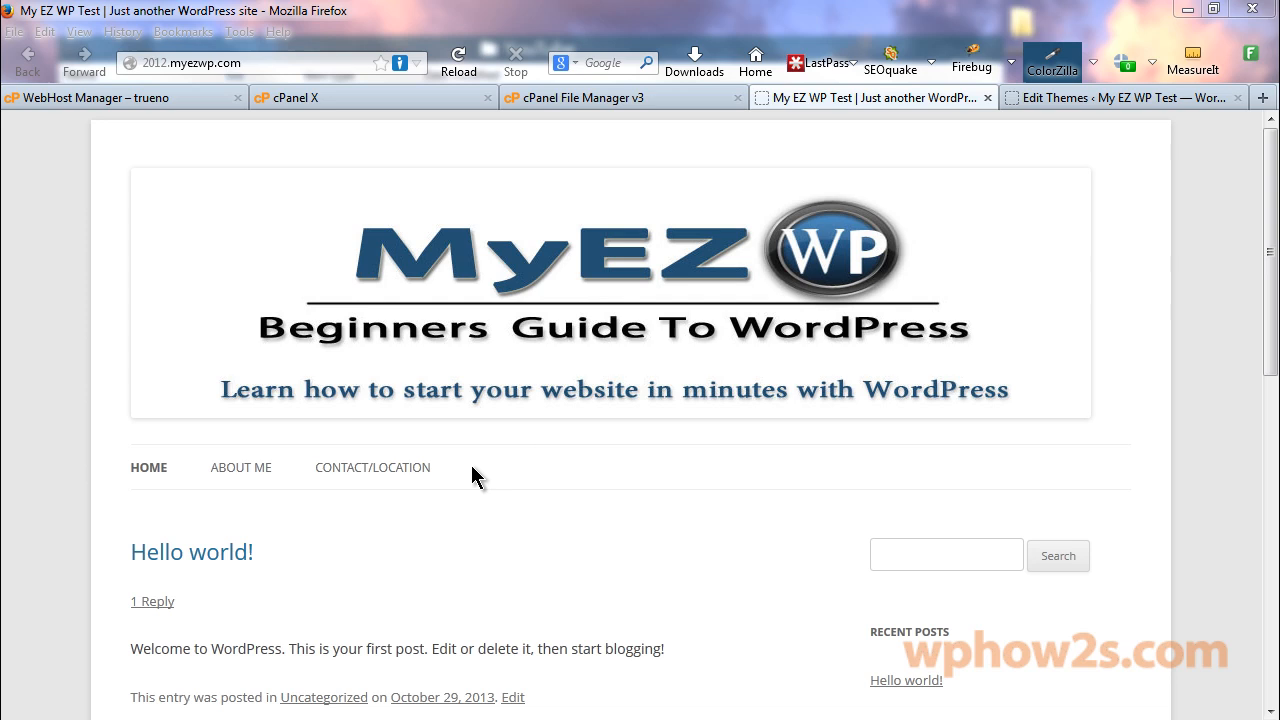
pyautogui.moveTo(483, 467)
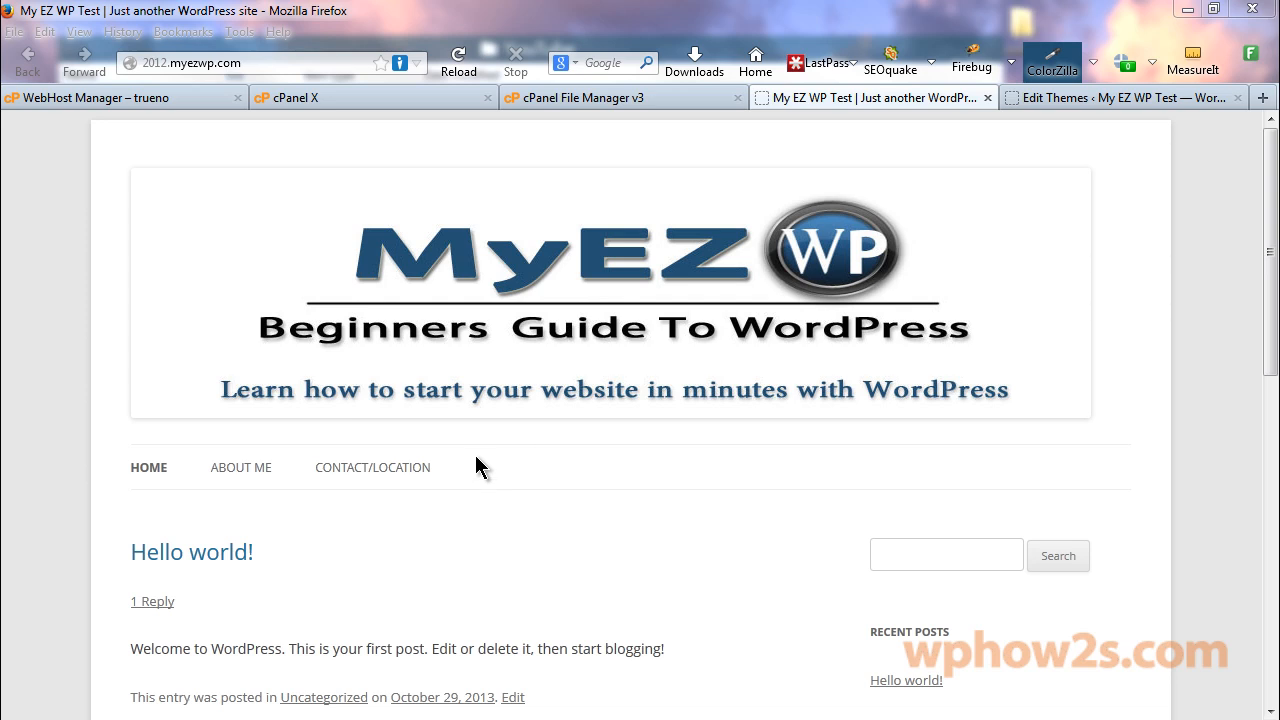
pyautogui.moveTo(405, 487)
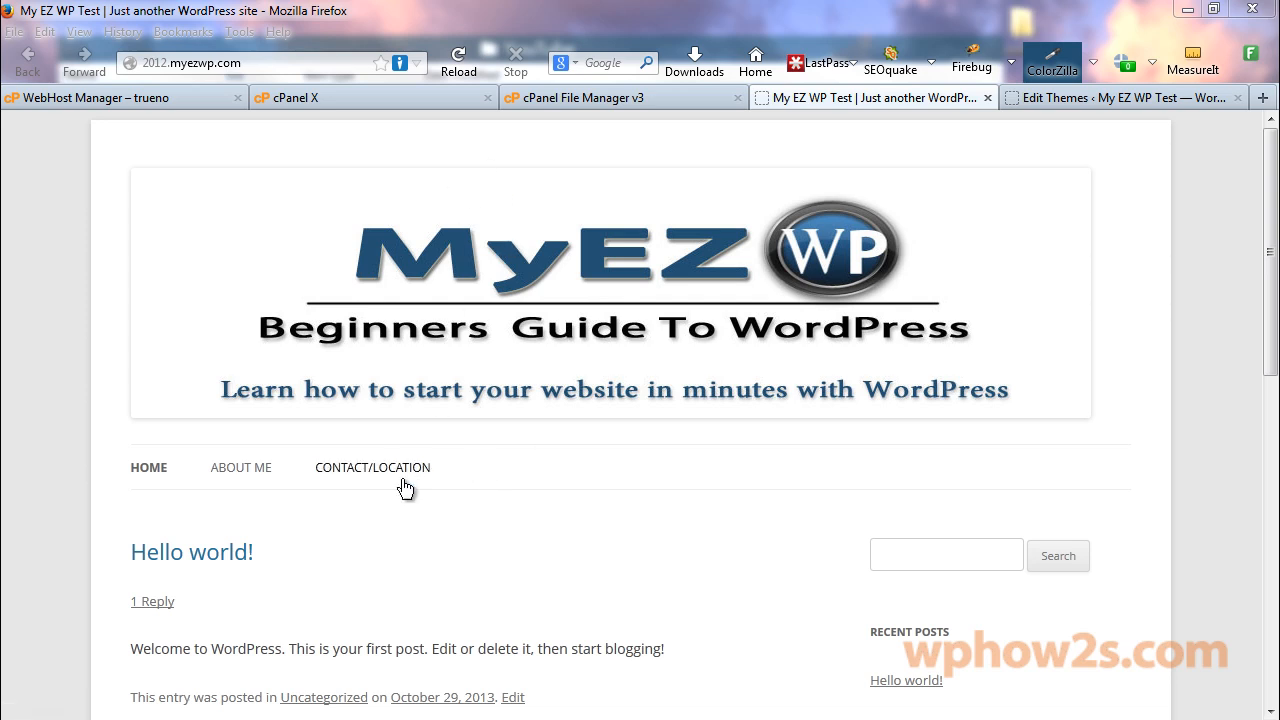
pyautogui.moveTo(473, 263)
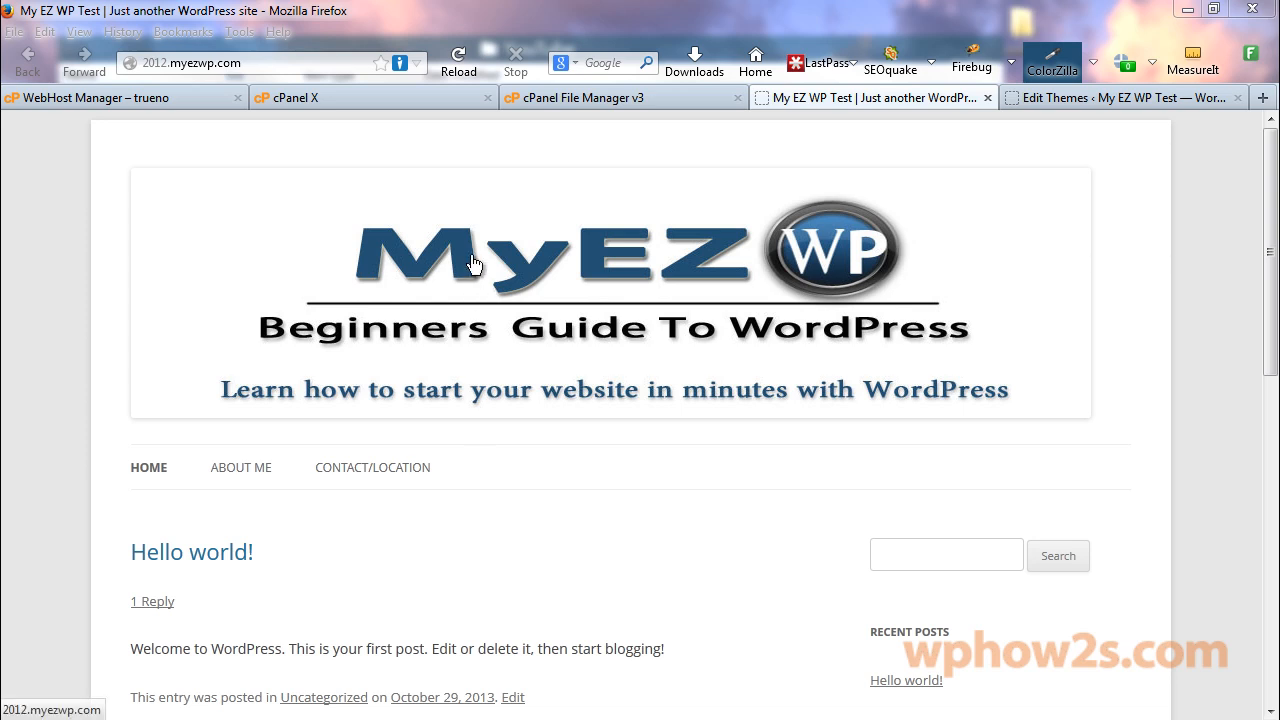
pyautogui.moveTo(490, 480)
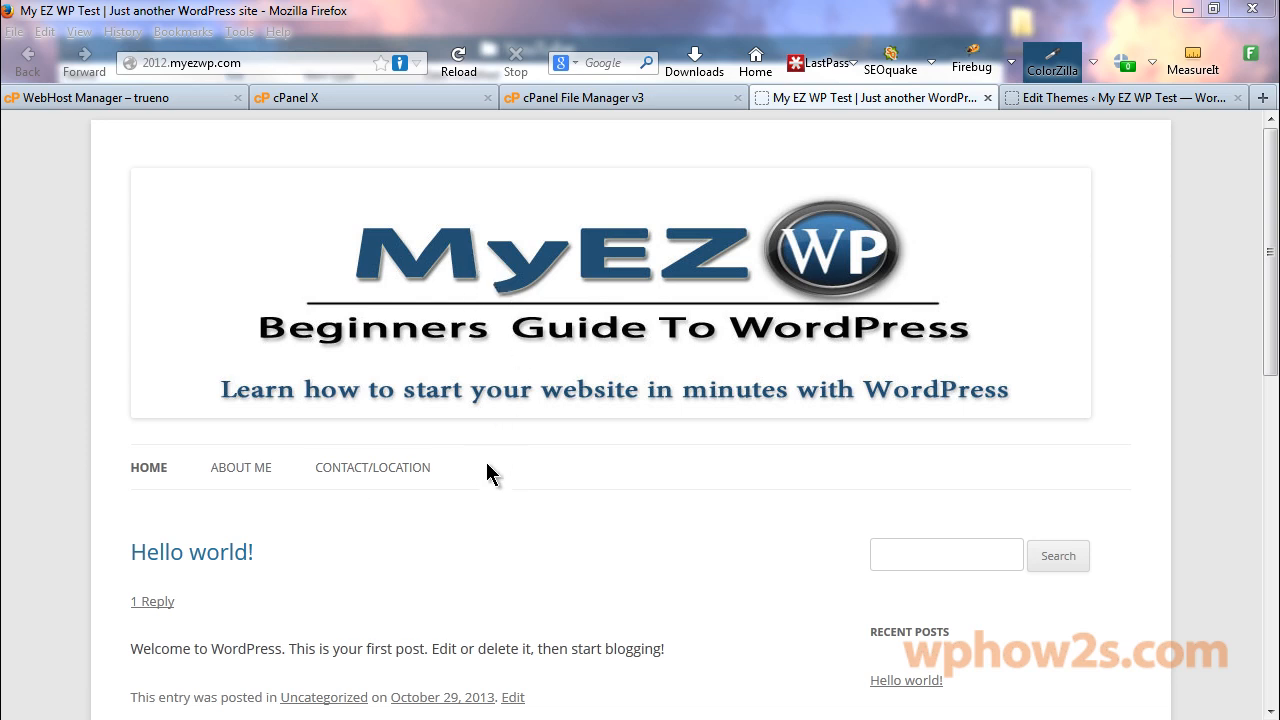
pyautogui.moveTo(150, 467)
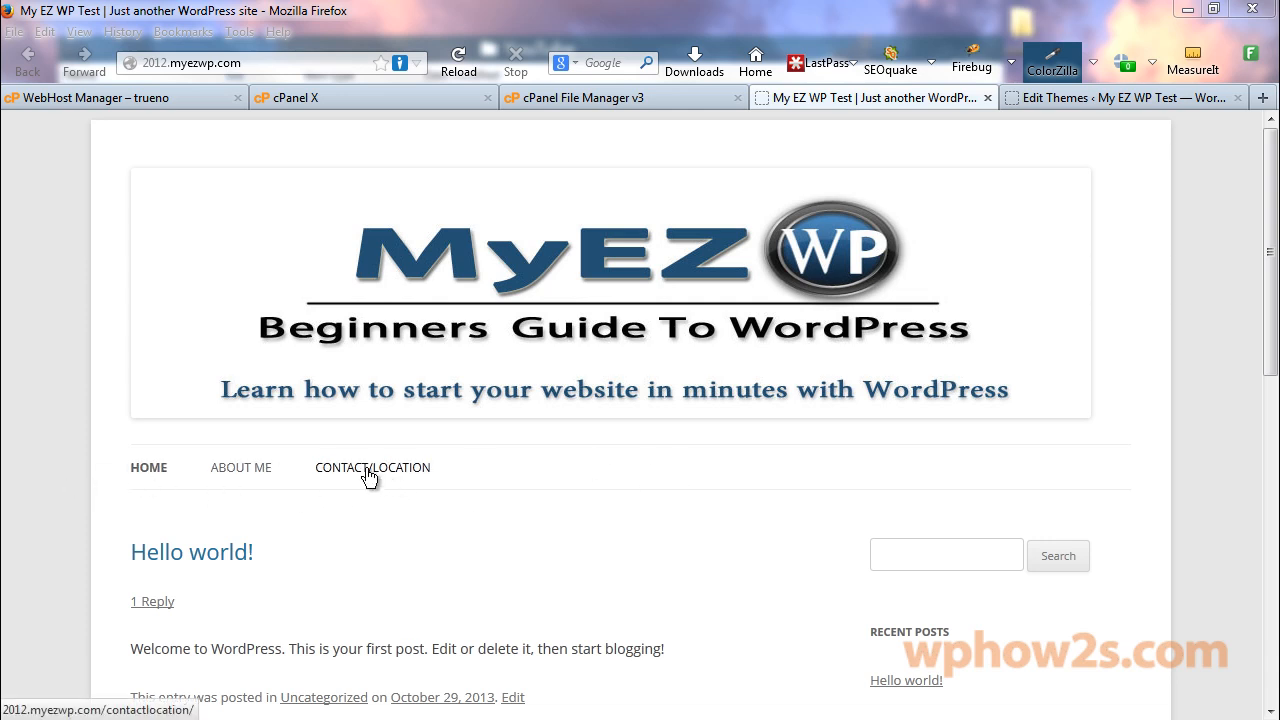
pyautogui.moveTo(340, 475)
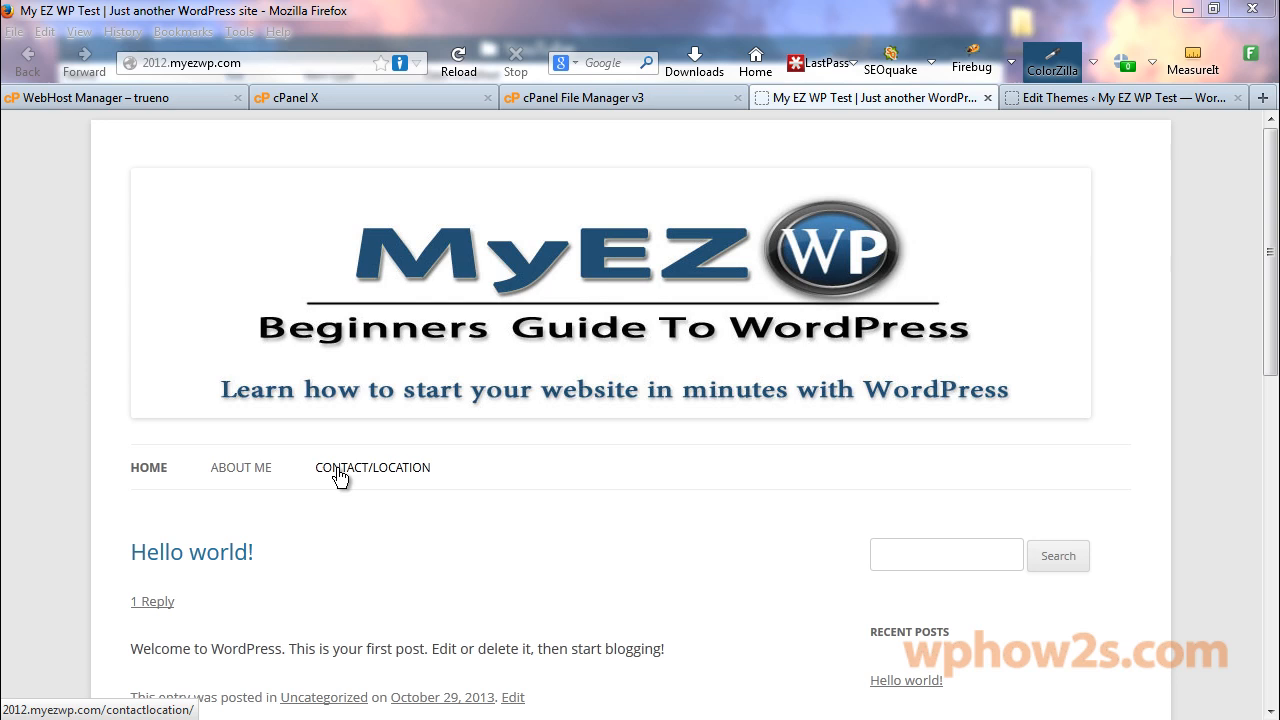
pyautogui.moveTo(487, 468)
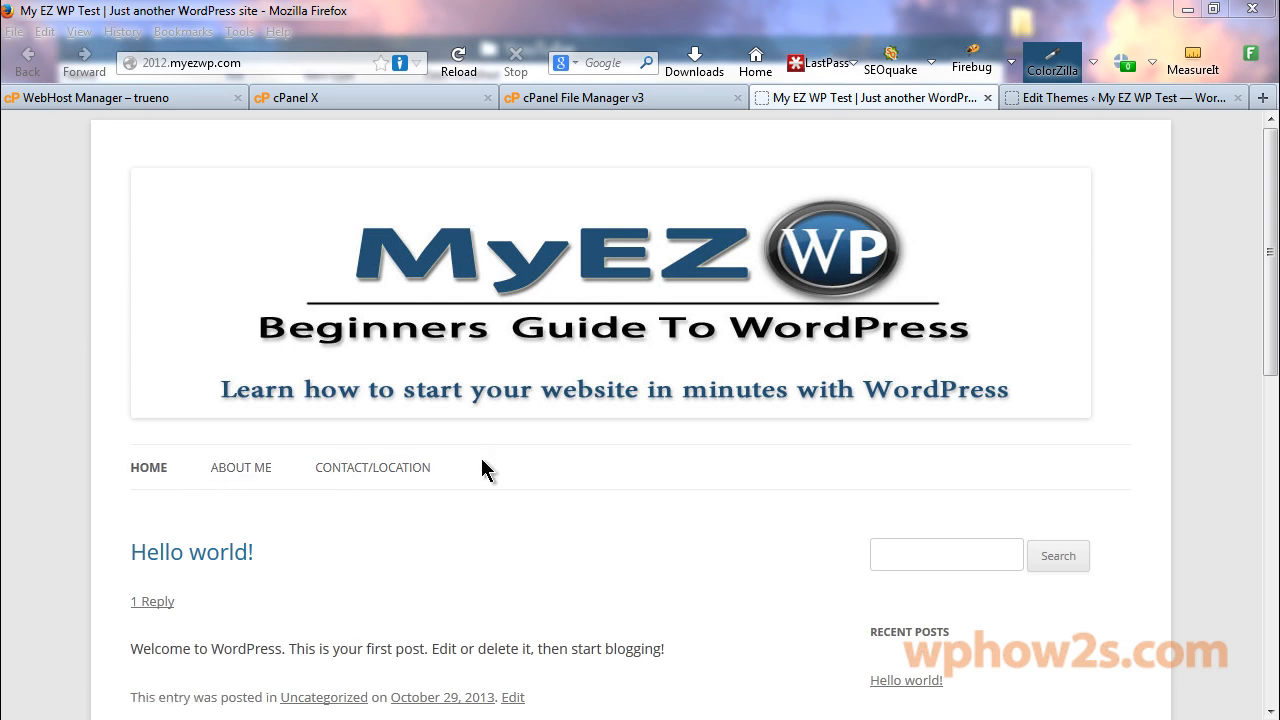
pyautogui.moveTo(379, 358)
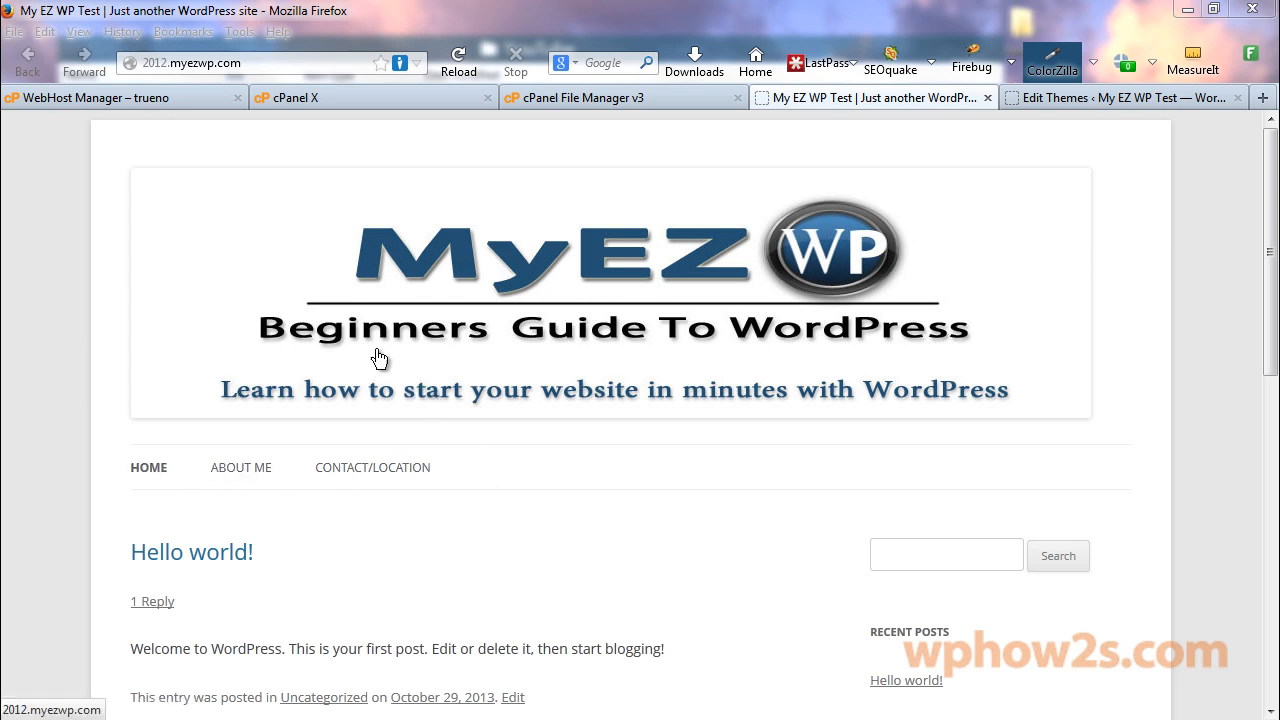
pyautogui.moveTo(518, 481)
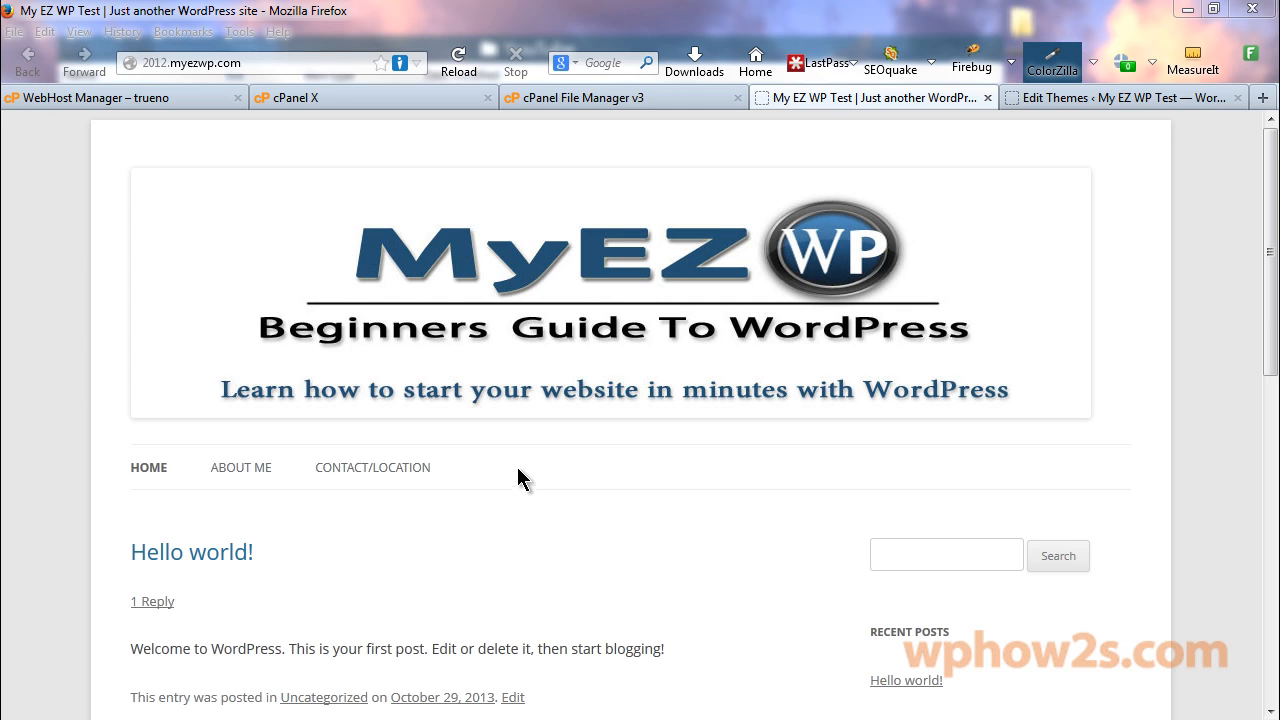
pyautogui.moveTo(499, 483)
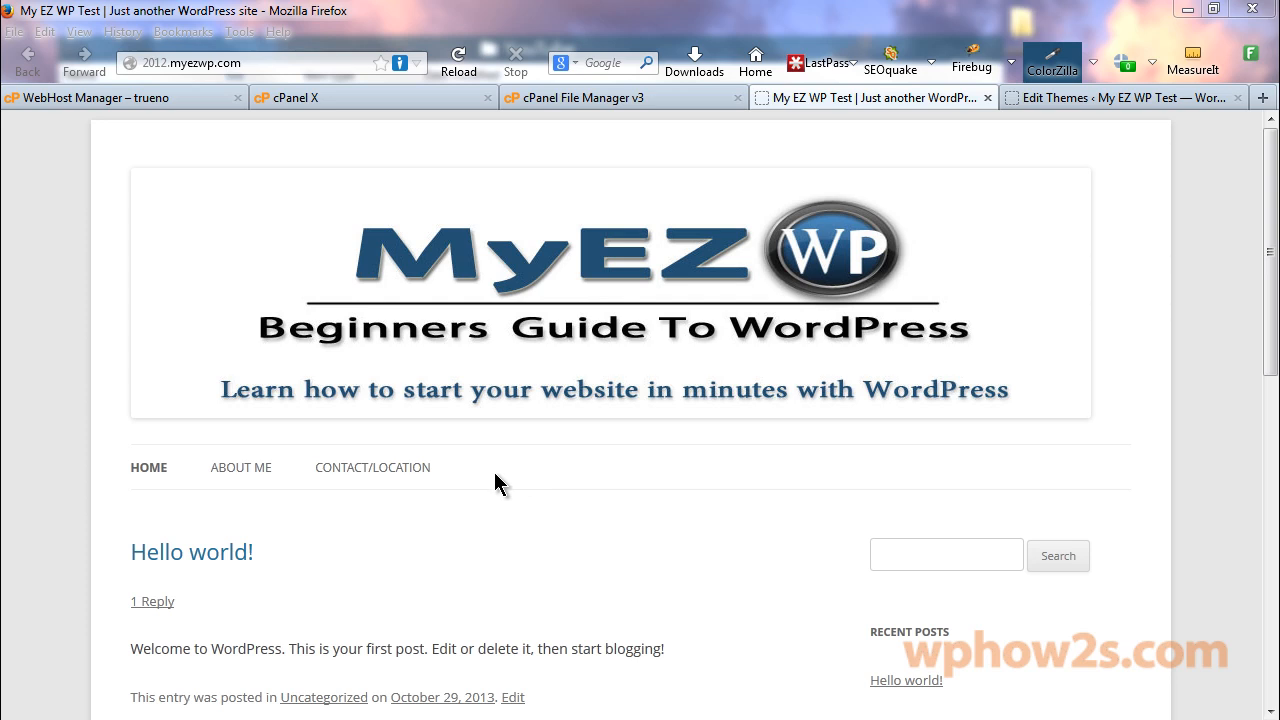
pyautogui.moveTo(513, 481)
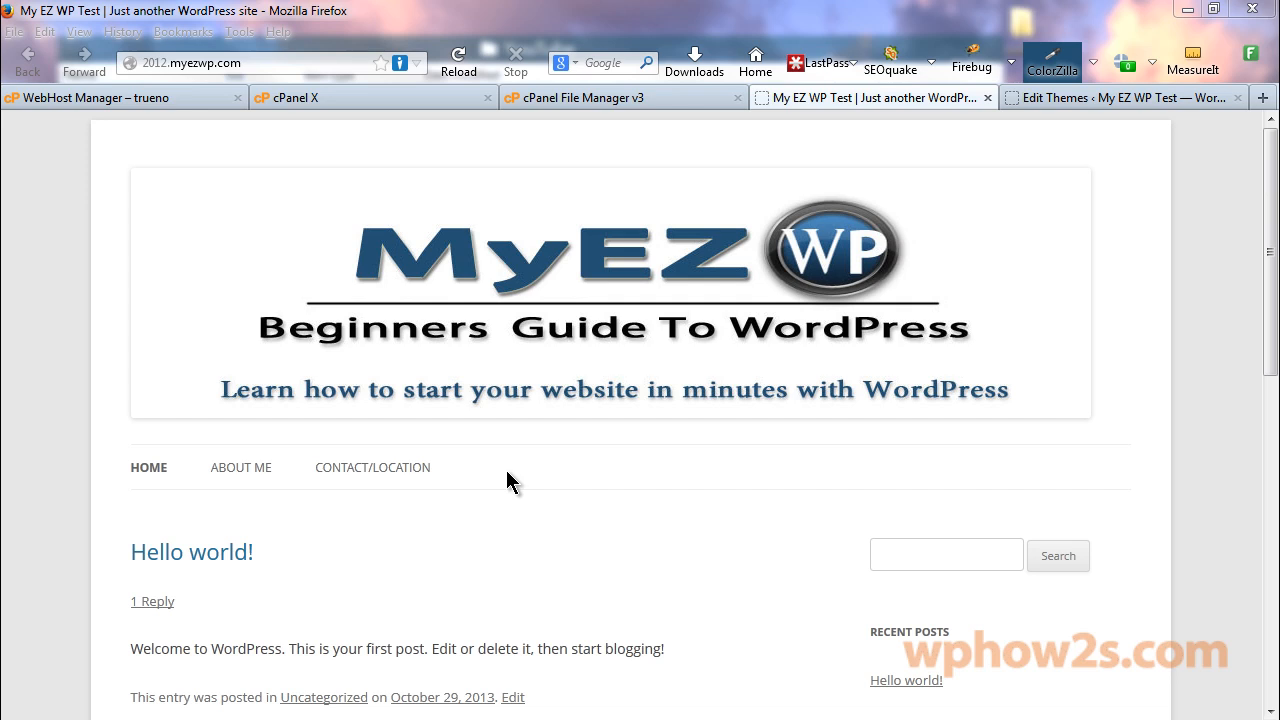
pyautogui.moveTo(585, 462)
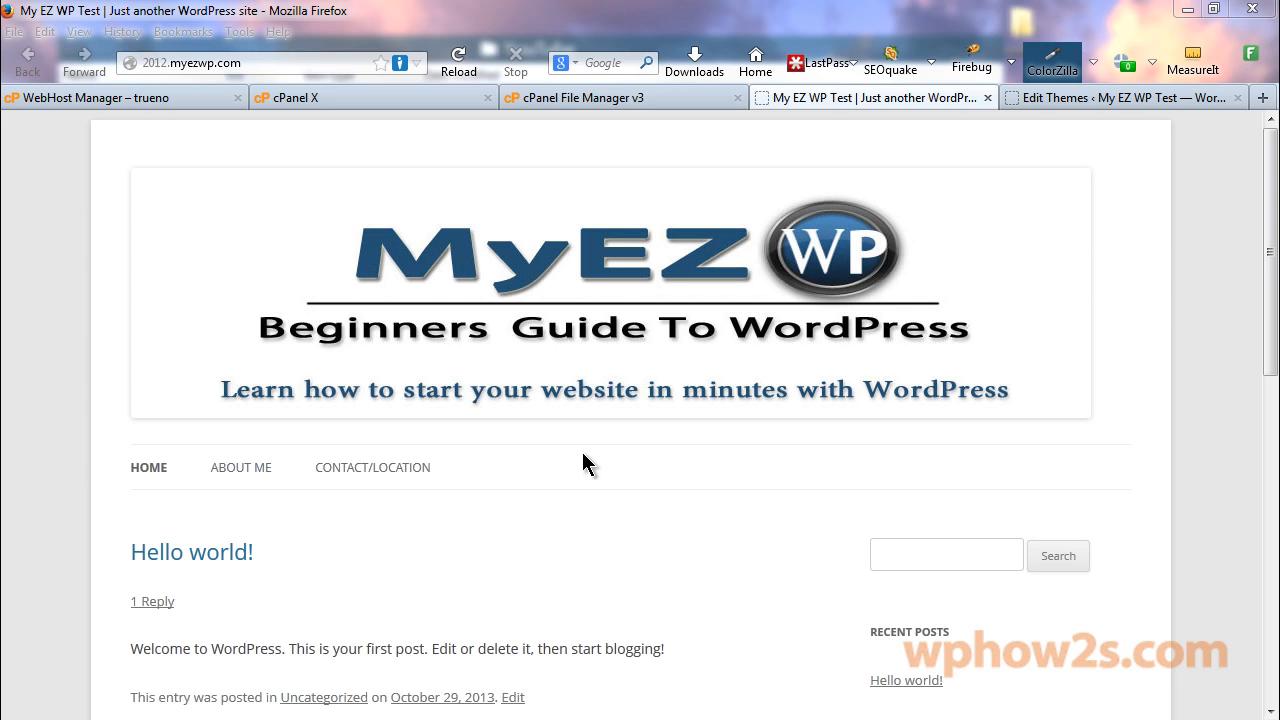
pyautogui.moveTo(572, 478)
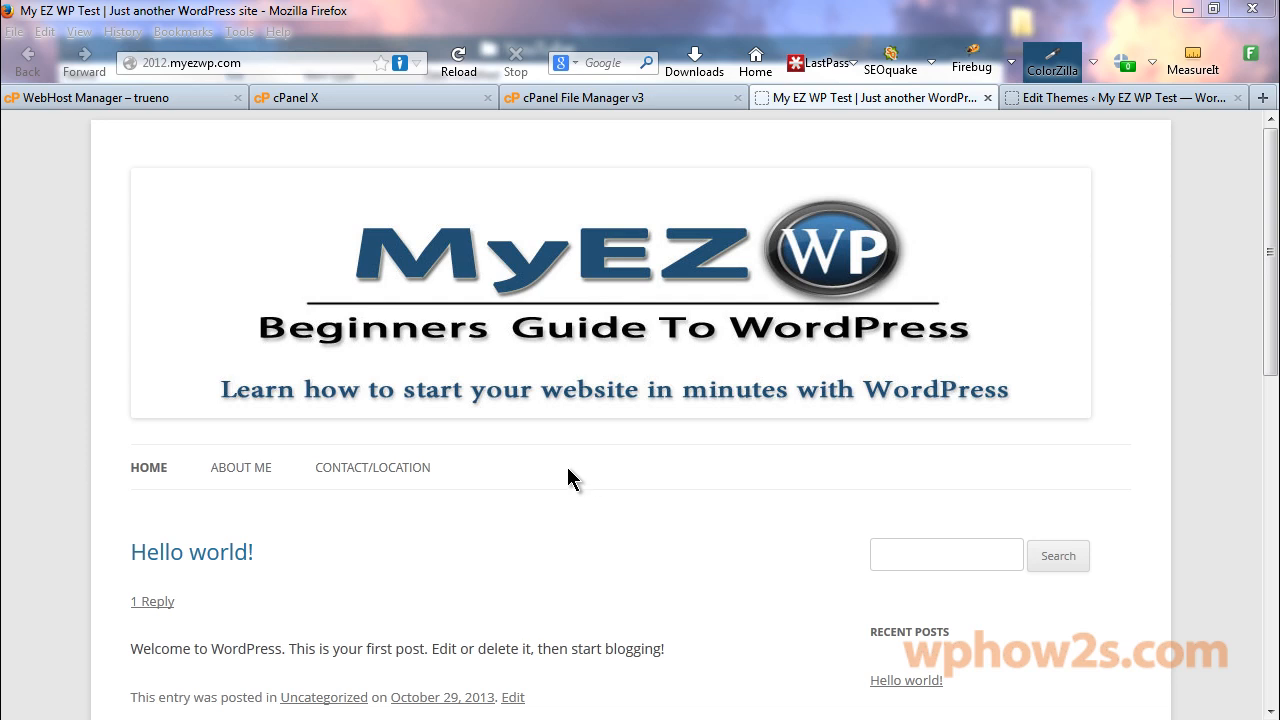
pyautogui.moveTo(695, 483)
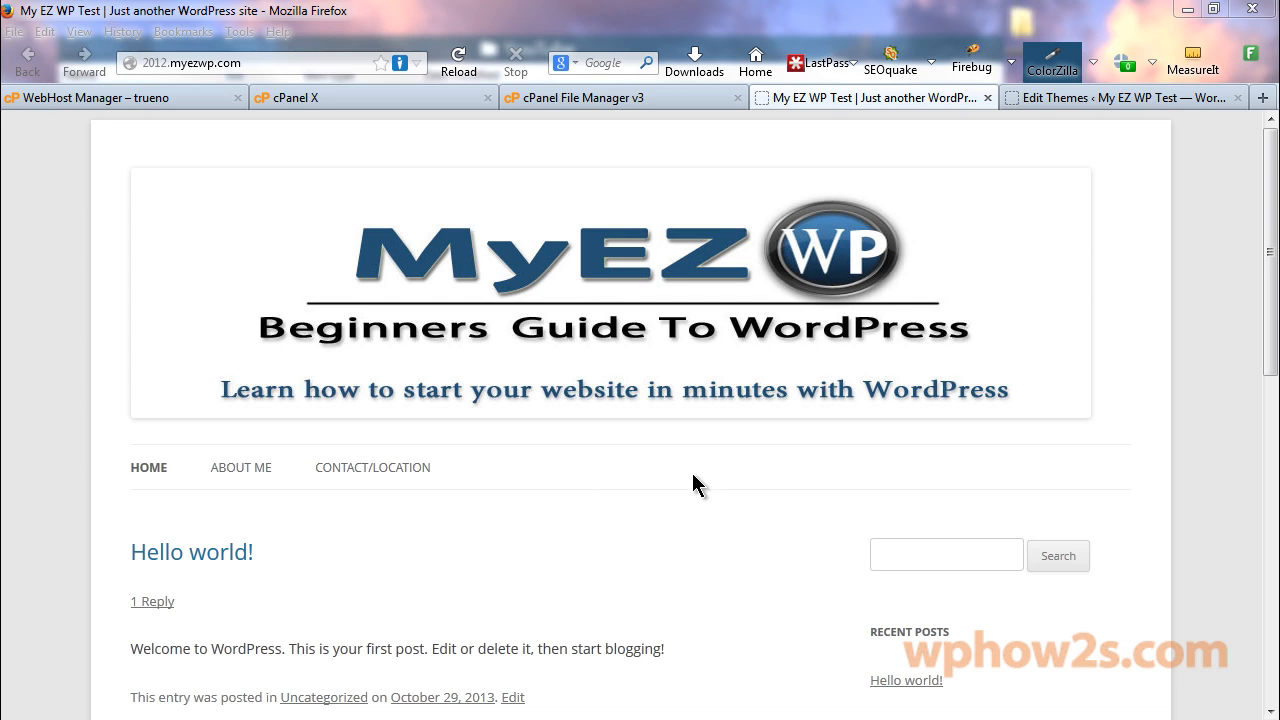
pyautogui.moveTo(240, 467)
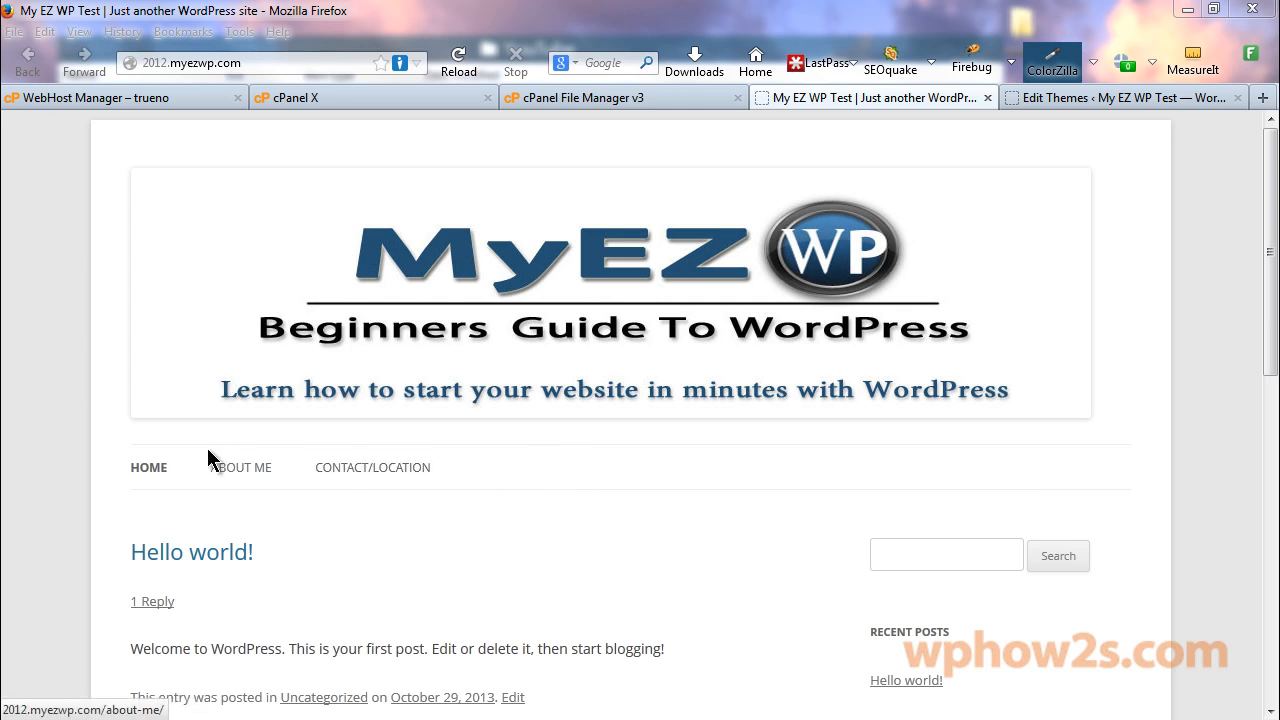
pyautogui.moveTo(147, 467)
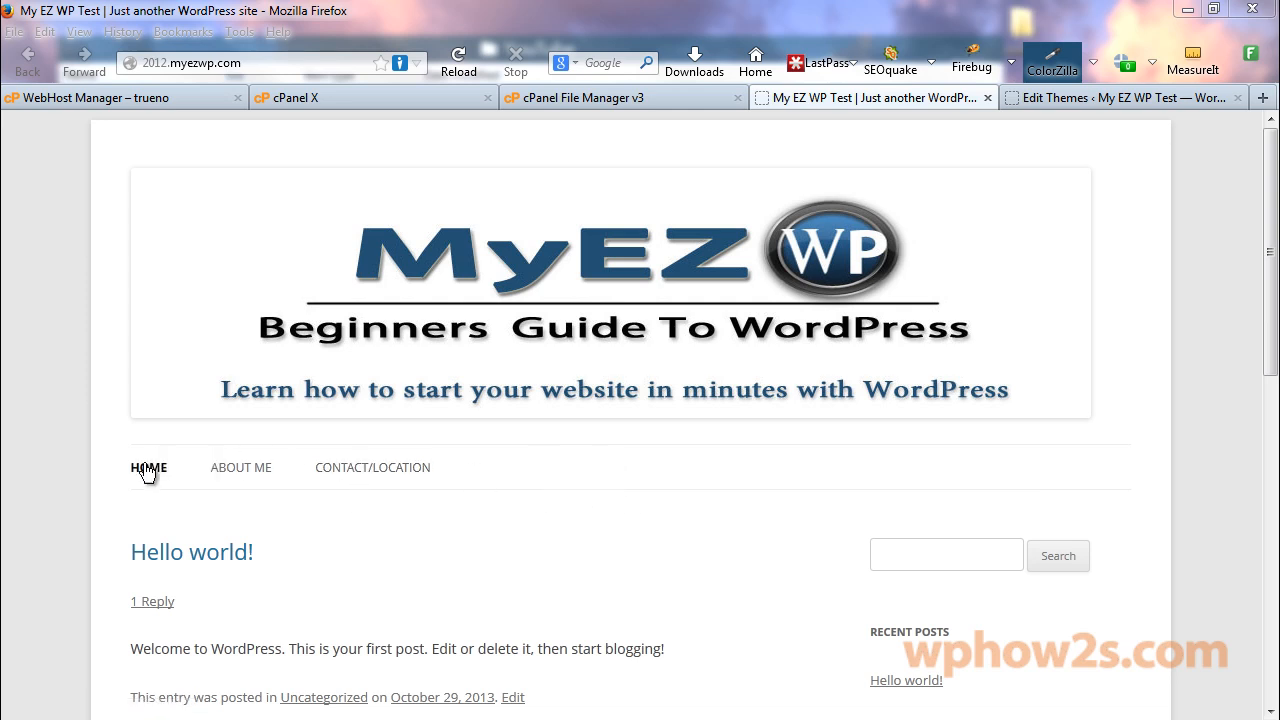
pyautogui.moveTo(637, 471)
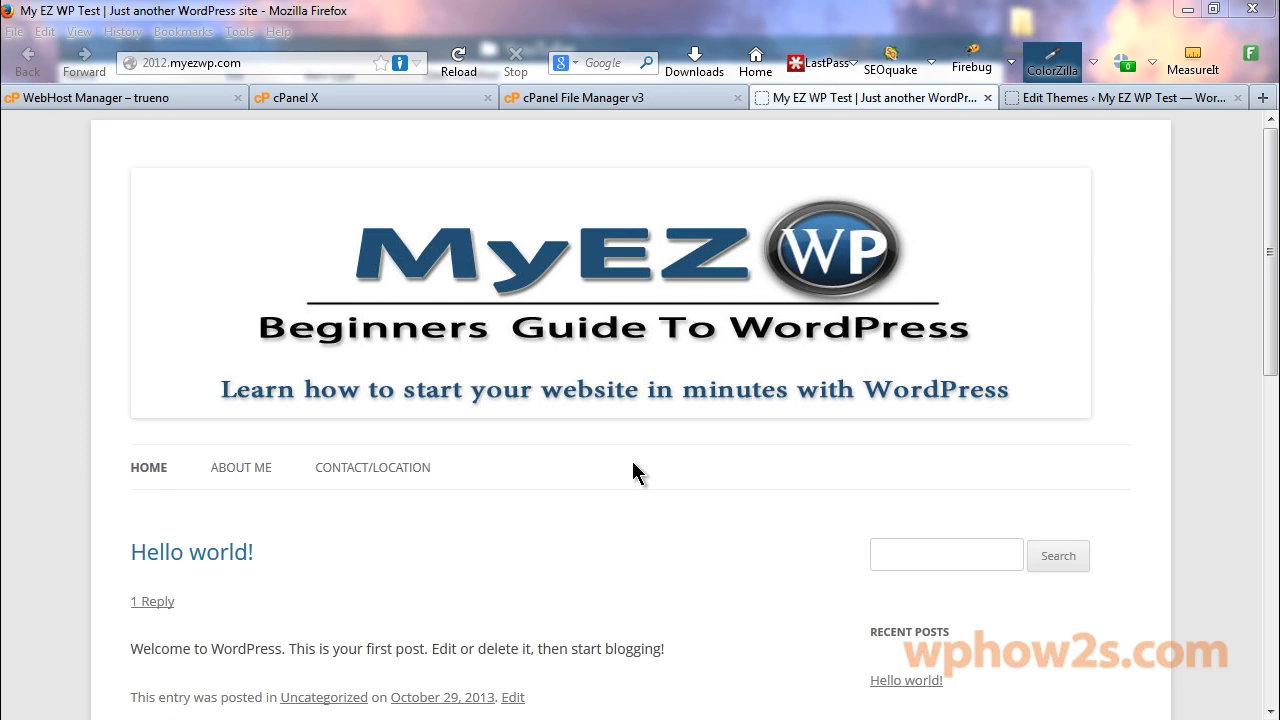
# Inspect the nav bar with Firebug and set its text-align to center.
pyautogui.rightClick(635, 470)
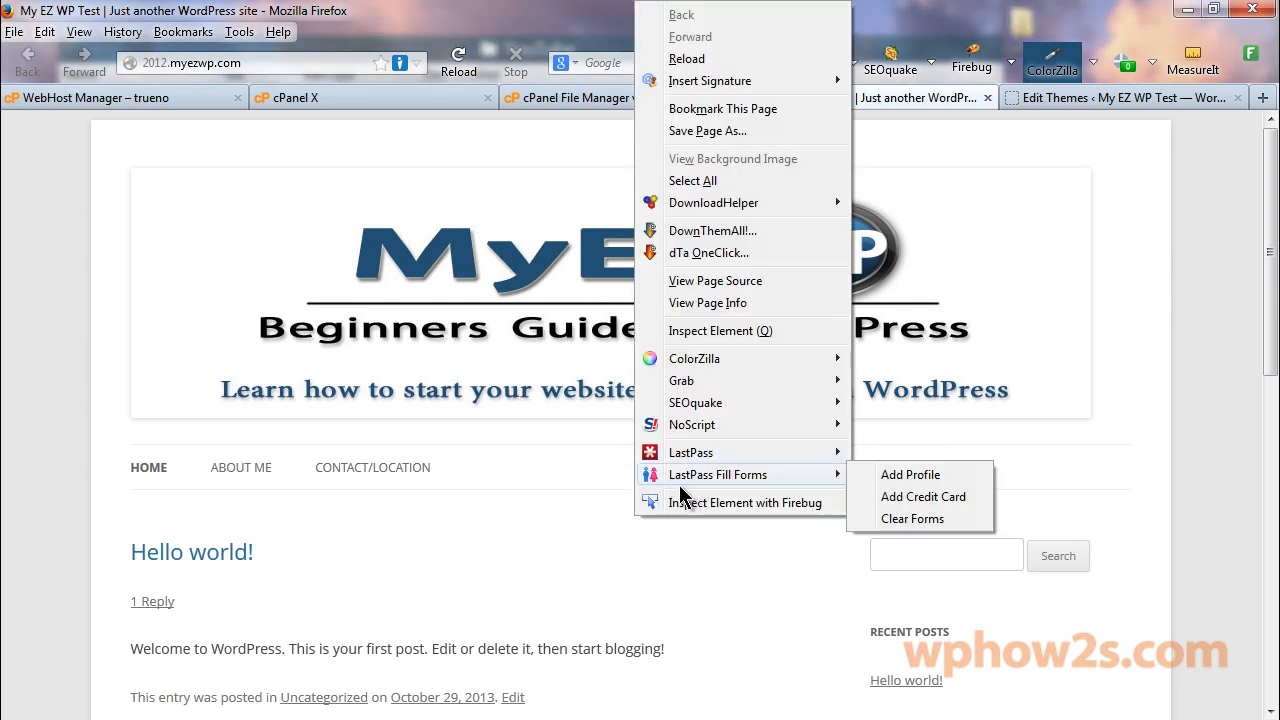
pyautogui.click(745, 502)
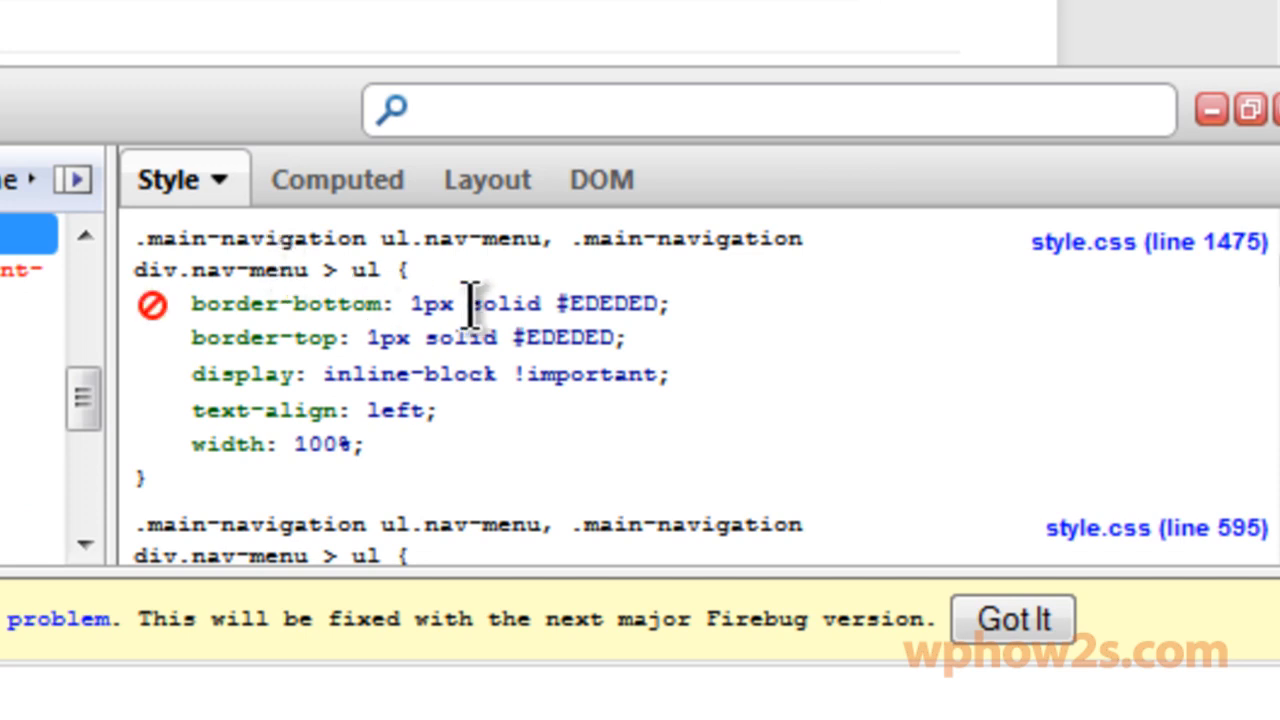
pyautogui.click(153, 304)
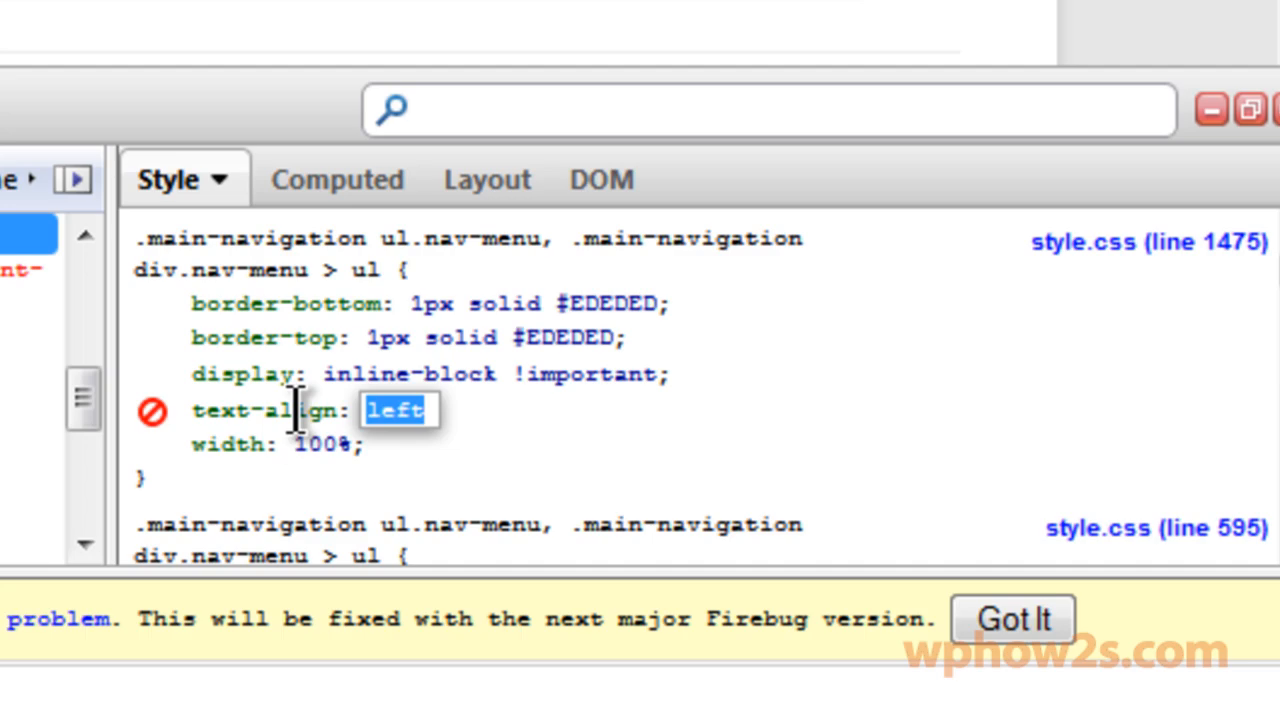
pyautogui.write('center;')
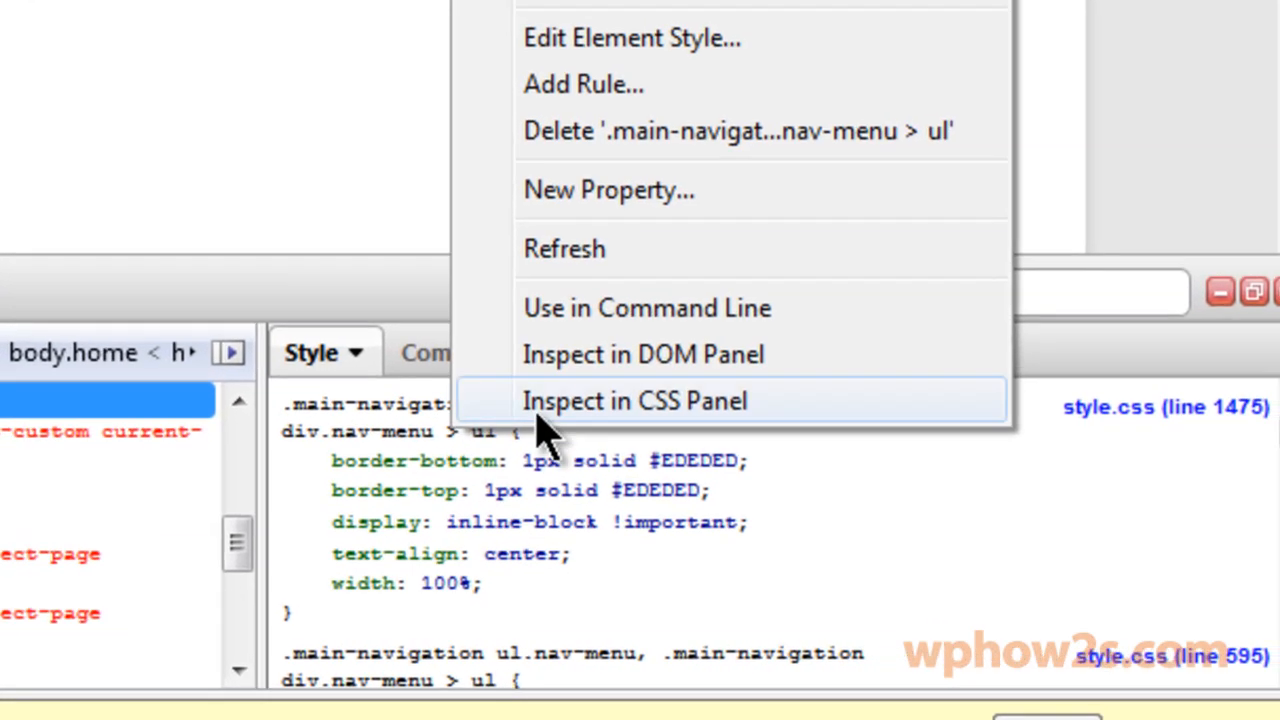
pyautogui.moveTo(608, 190)
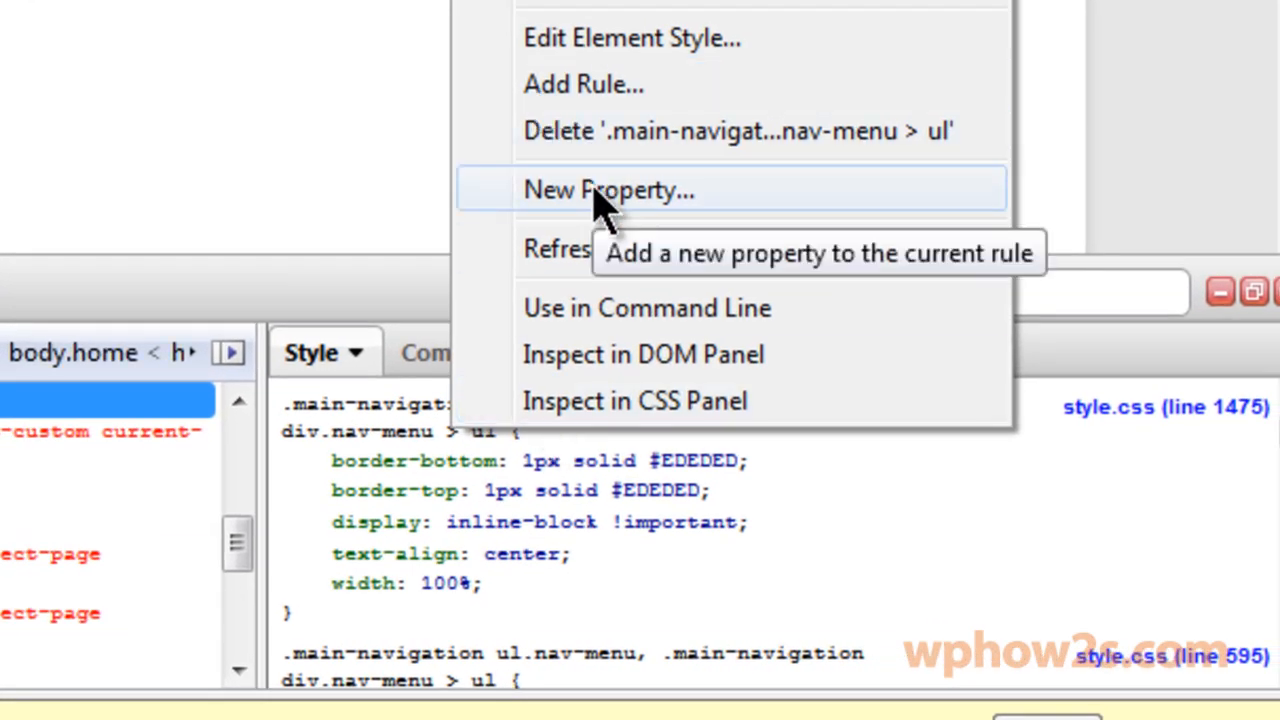
# Add a background property with value #245172 to the nav menu rule.
pyautogui.click(609, 189)
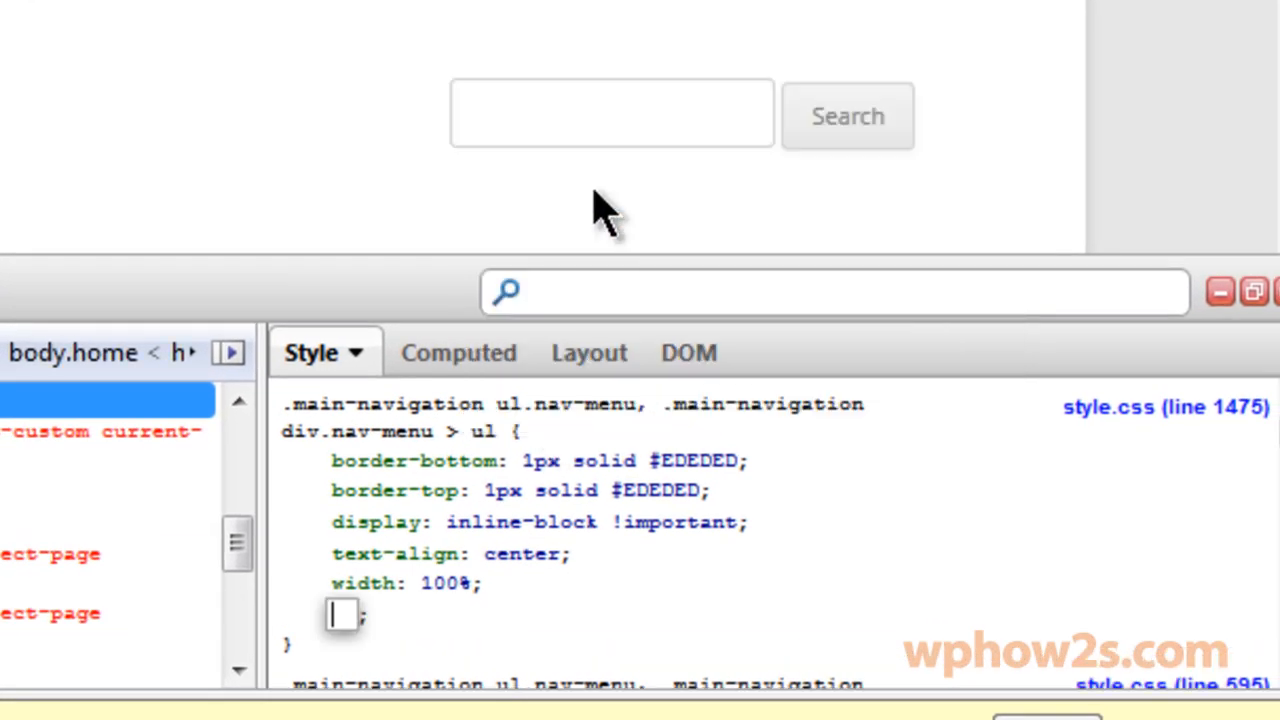
pyautogui.write('background')
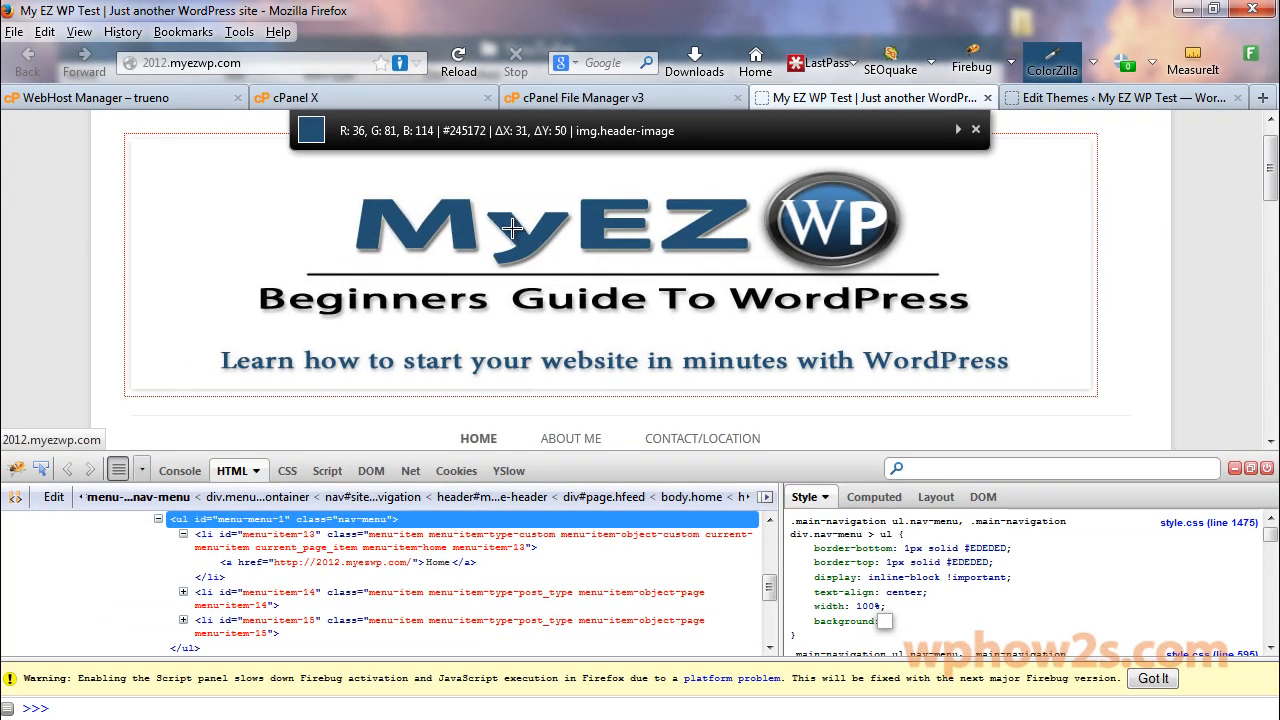
pyautogui.moveTo(510, 224)
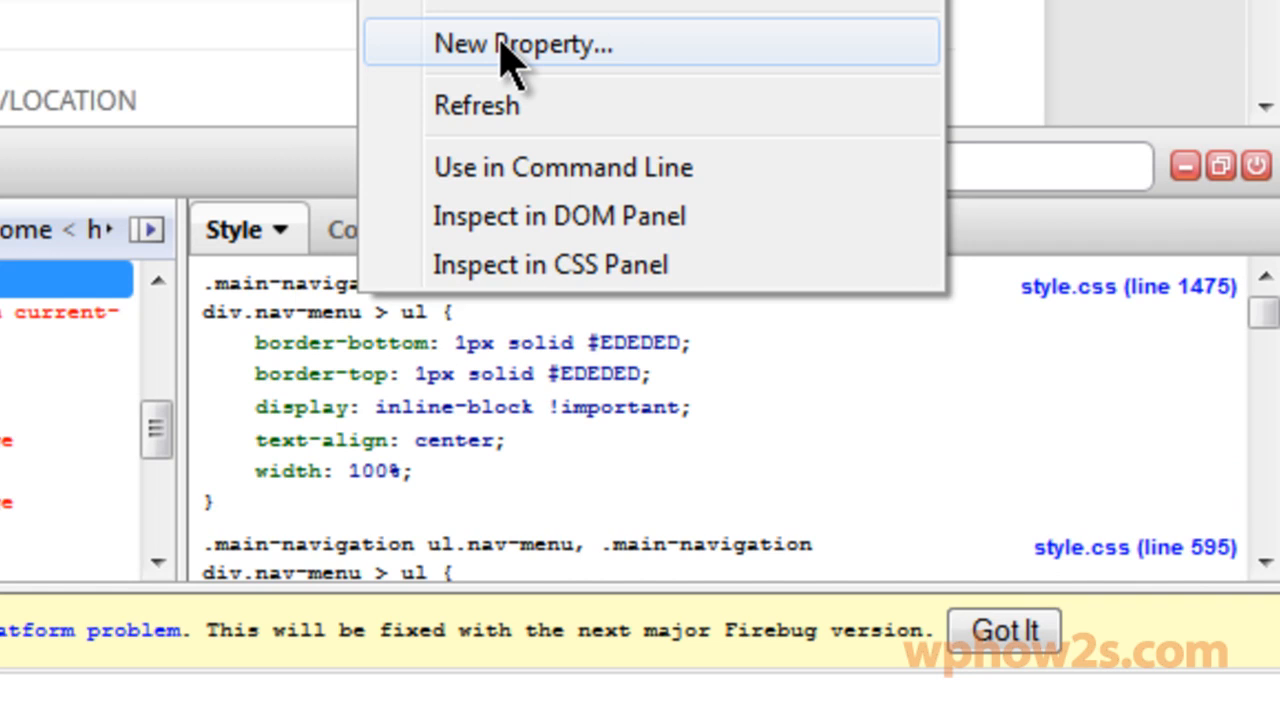
pyautogui.click(522, 42)
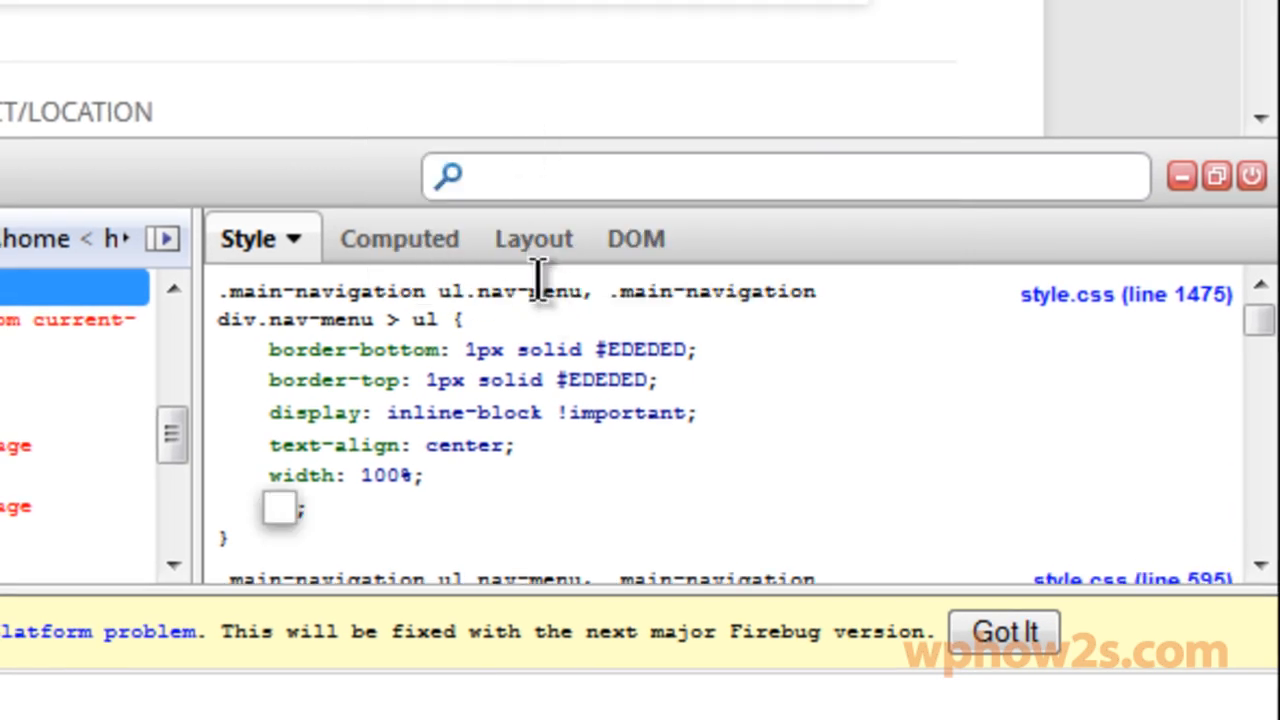
pyautogui.write('background')
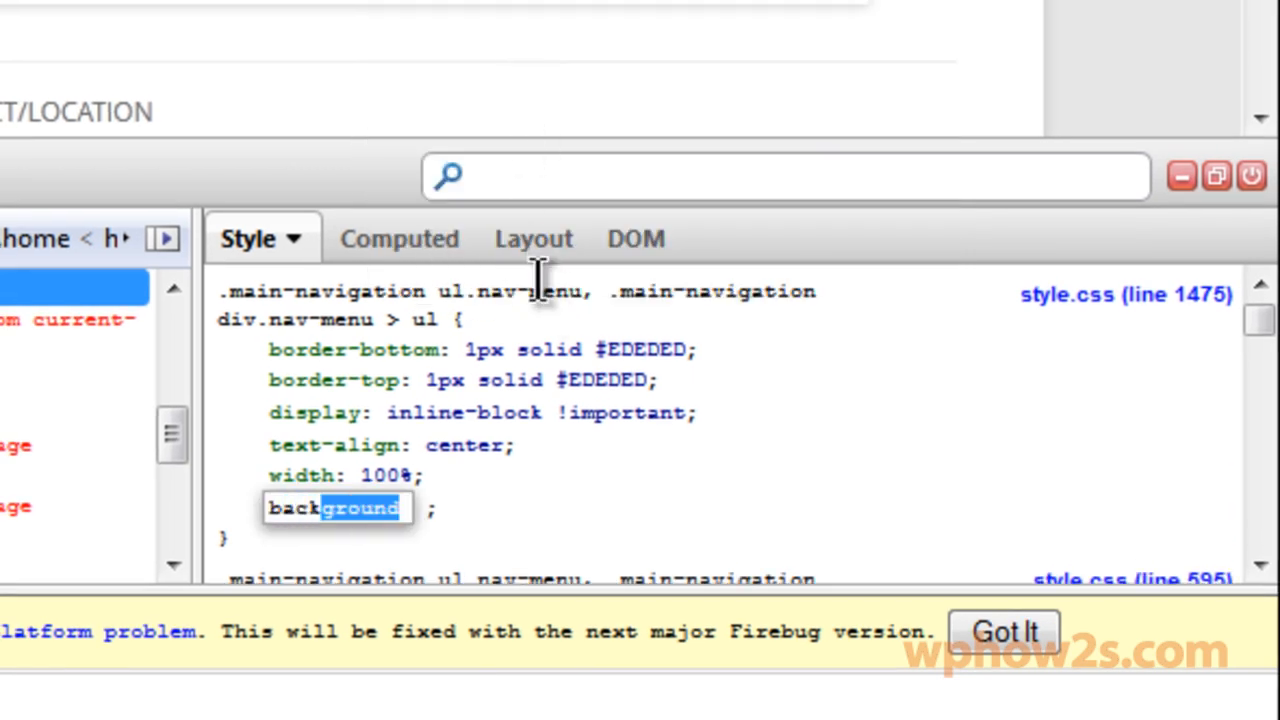
pyautogui.press('Backspace')
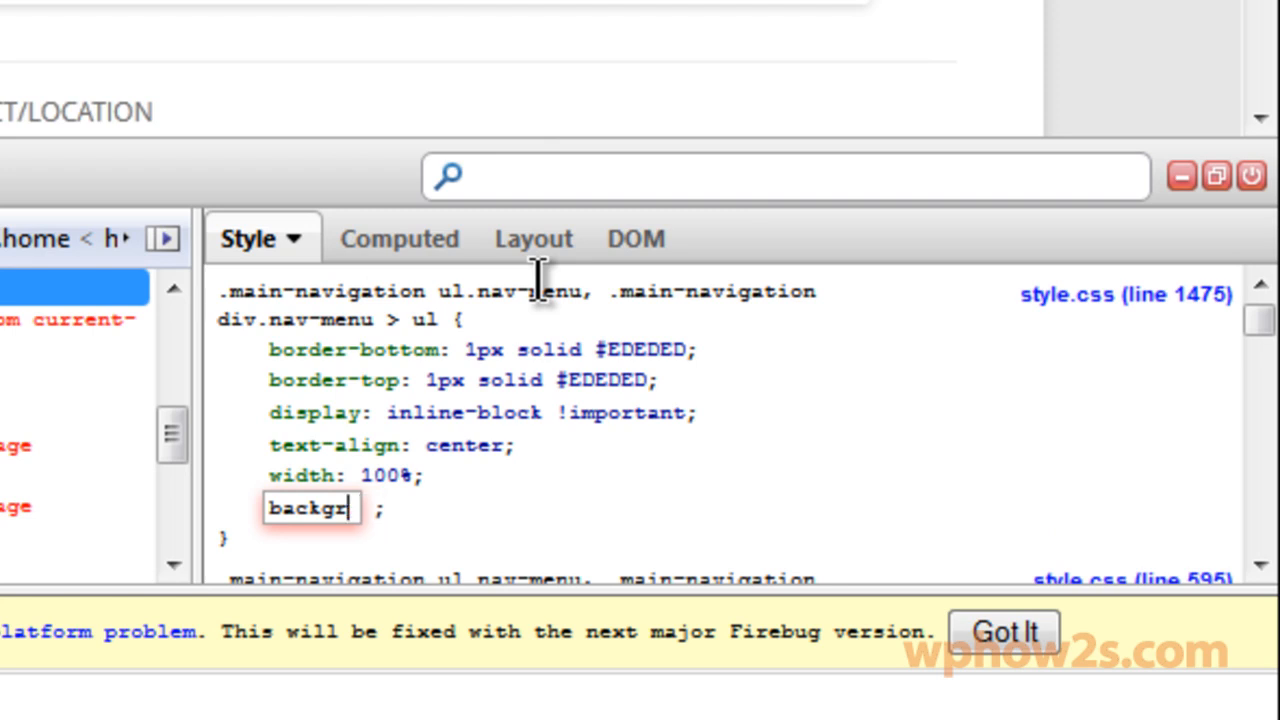
pyautogui.write('ound')
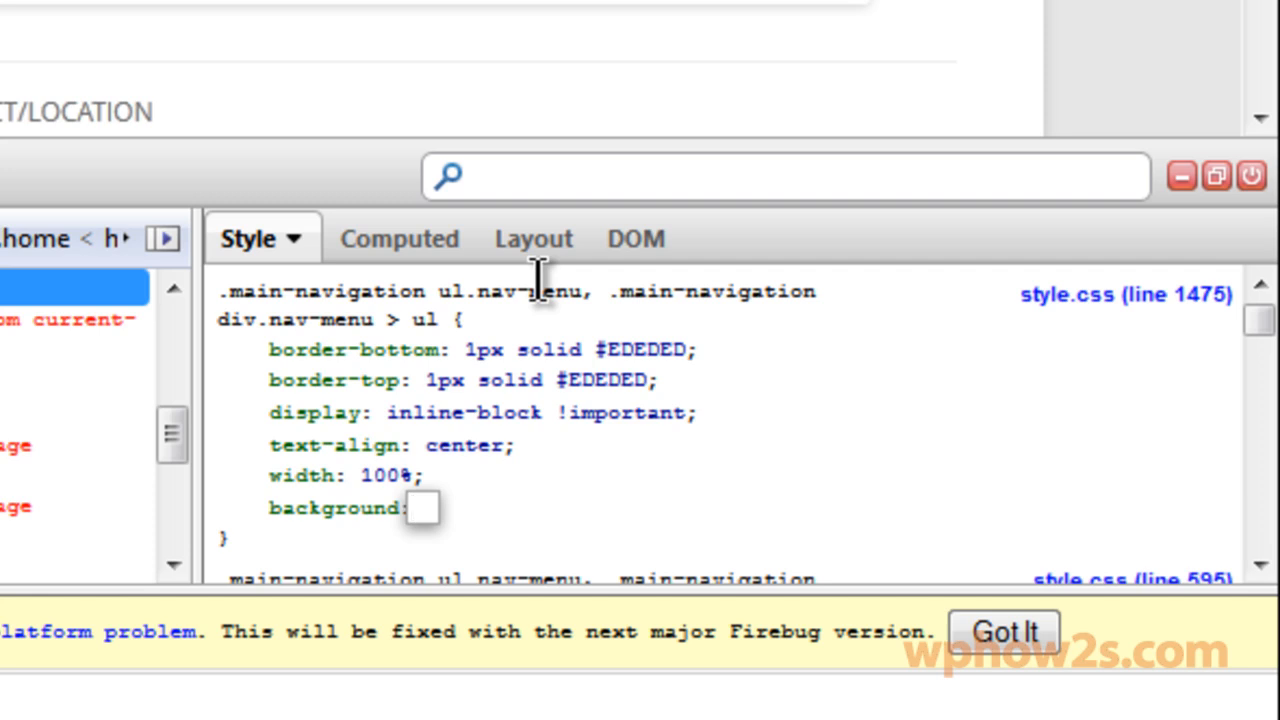
pyautogui.click(412, 507)
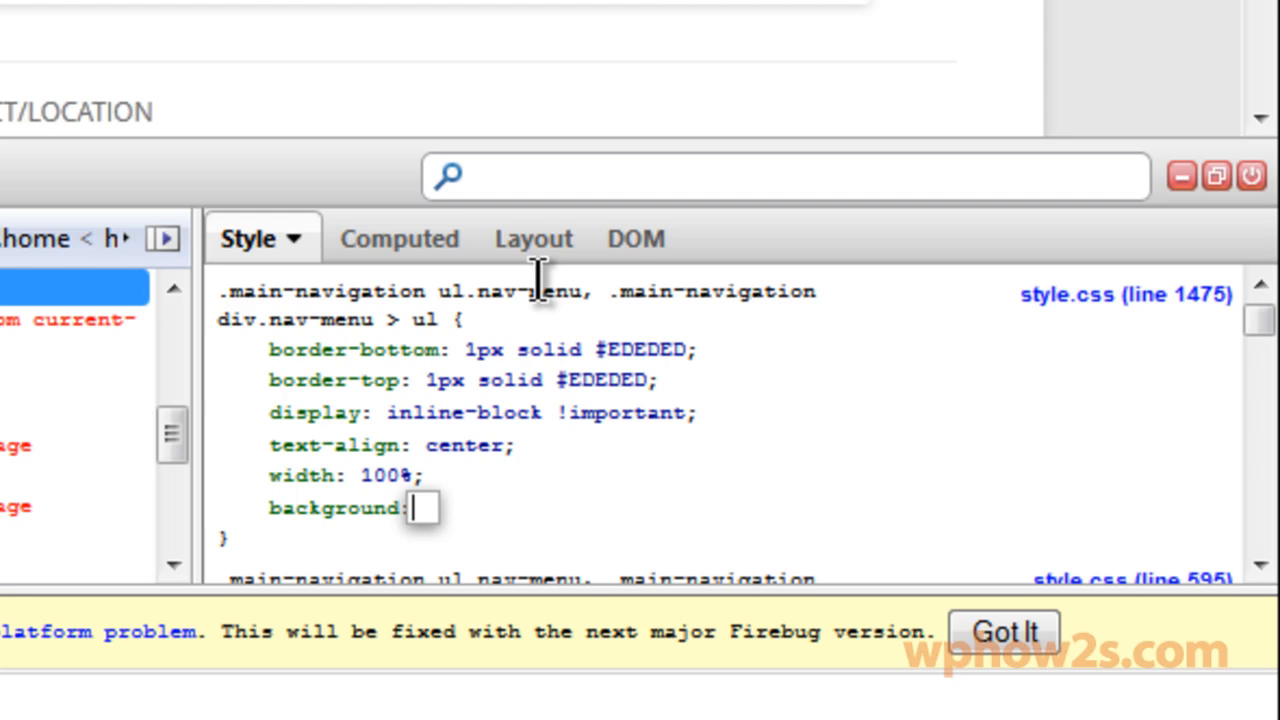
pyautogui.write('#245172;')
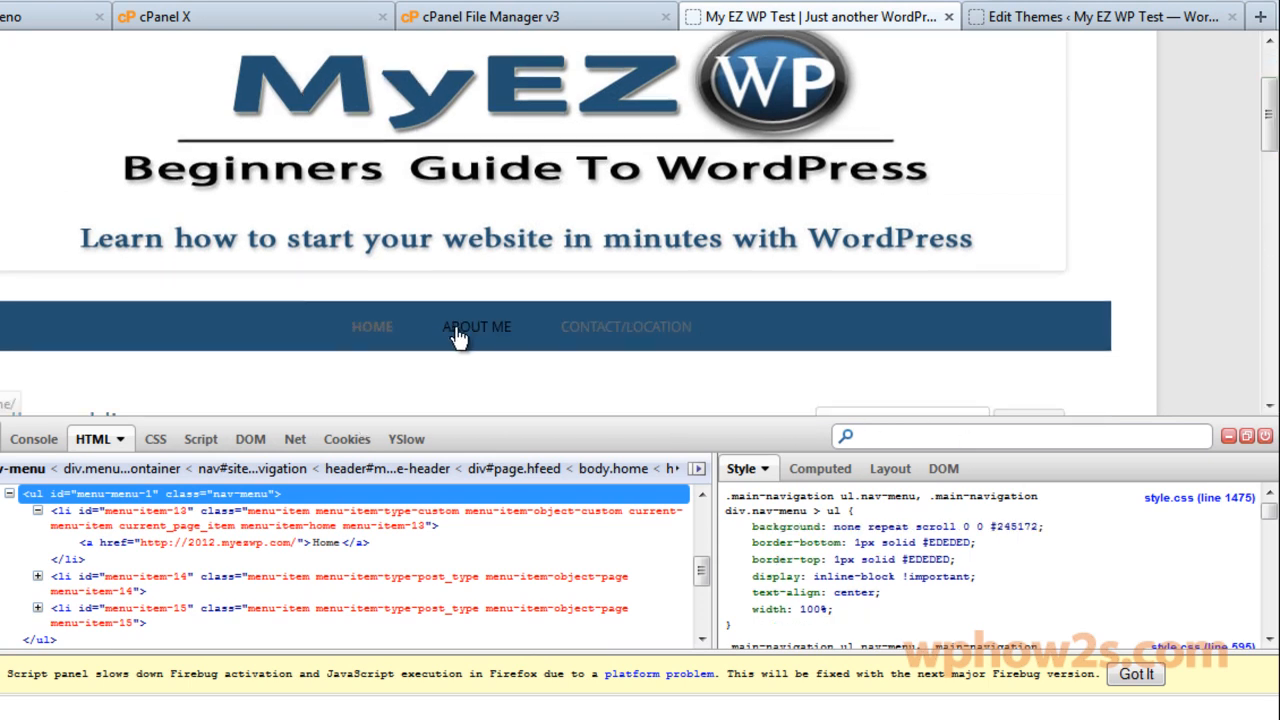
pyautogui.moveTo(770, 390)
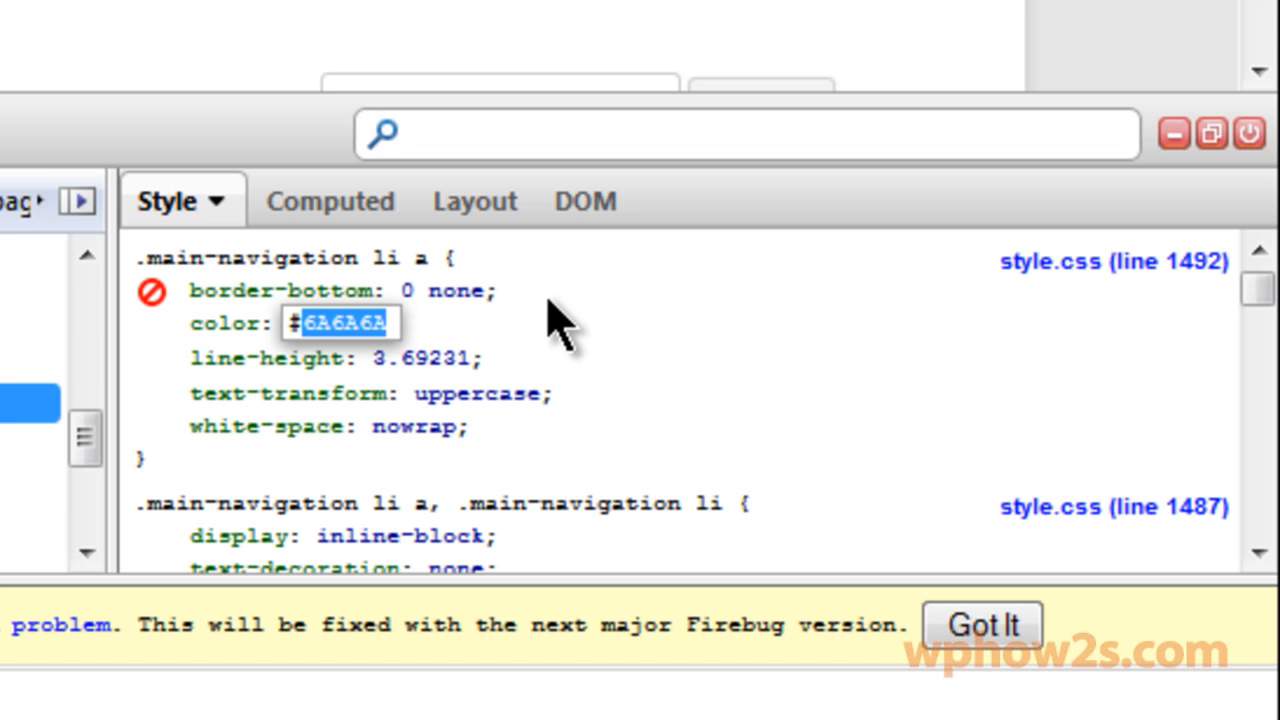
# Replace the nav link colour #6A6A6A with #ffffff.
pyautogui.write('#ffffff')
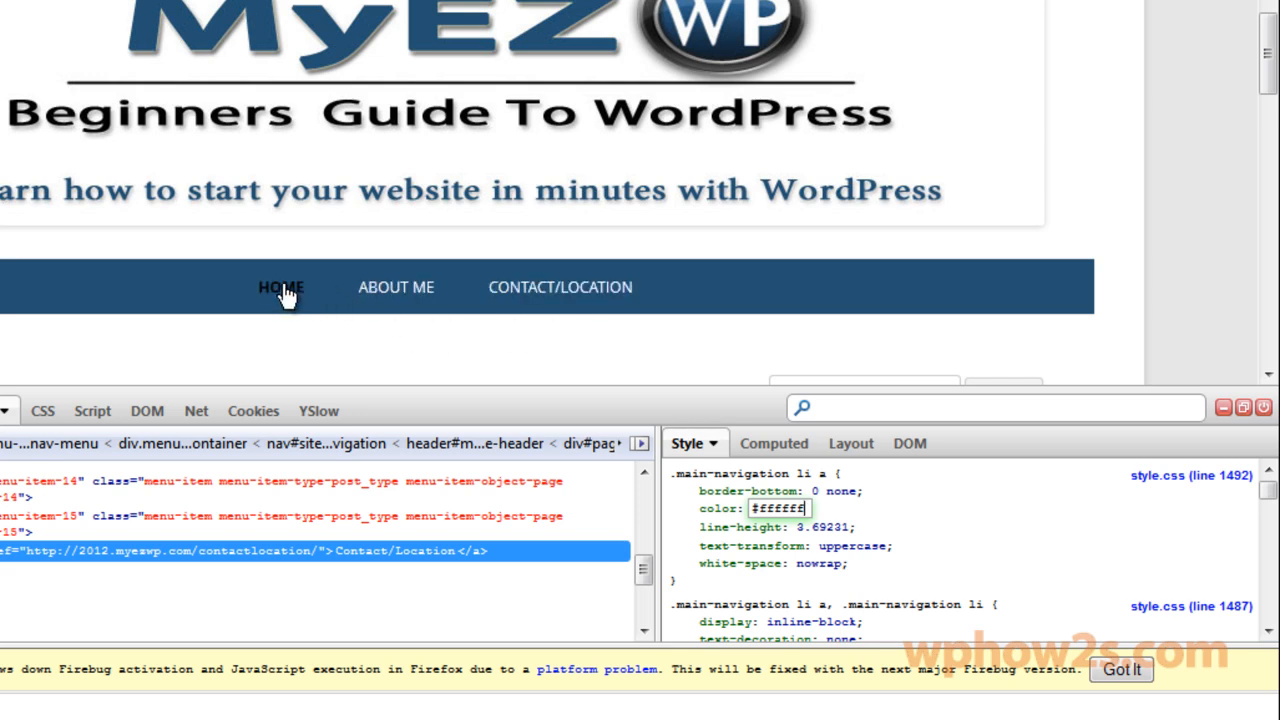
# Inspect the HOME link and set the current-menu-item colour to #000.
pyautogui.click(280, 287)
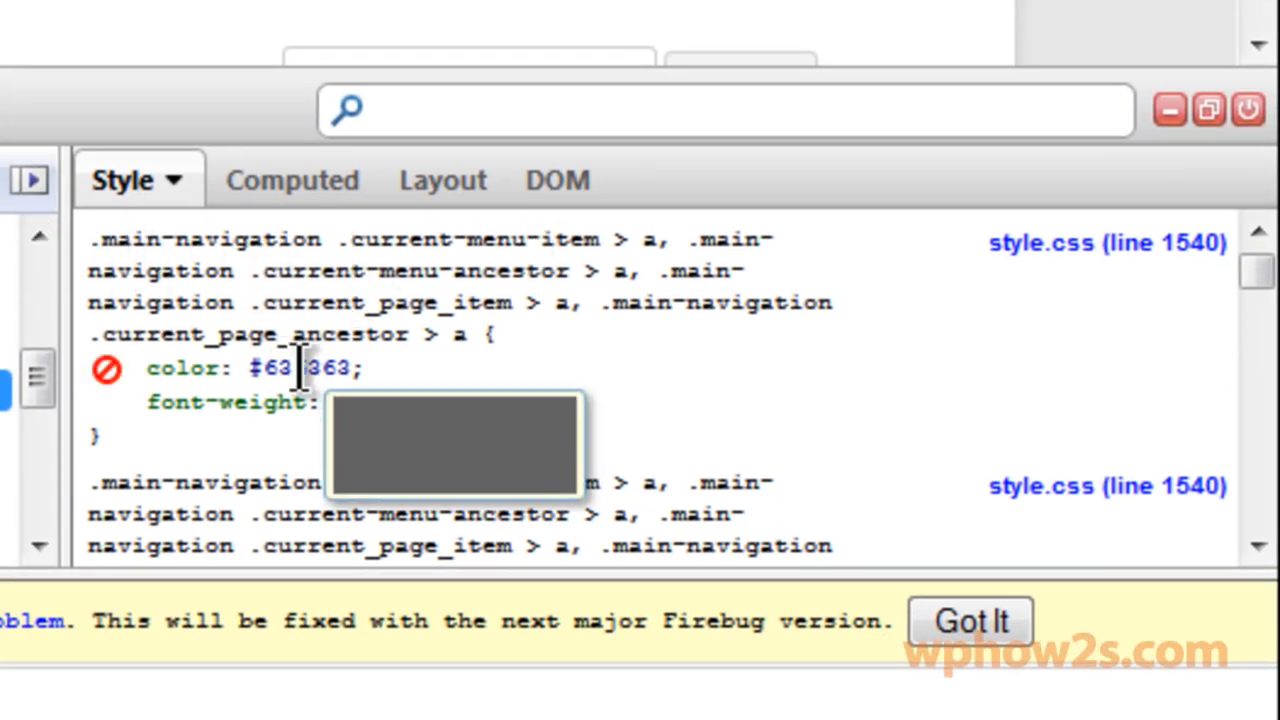
pyautogui.click(300, 368)
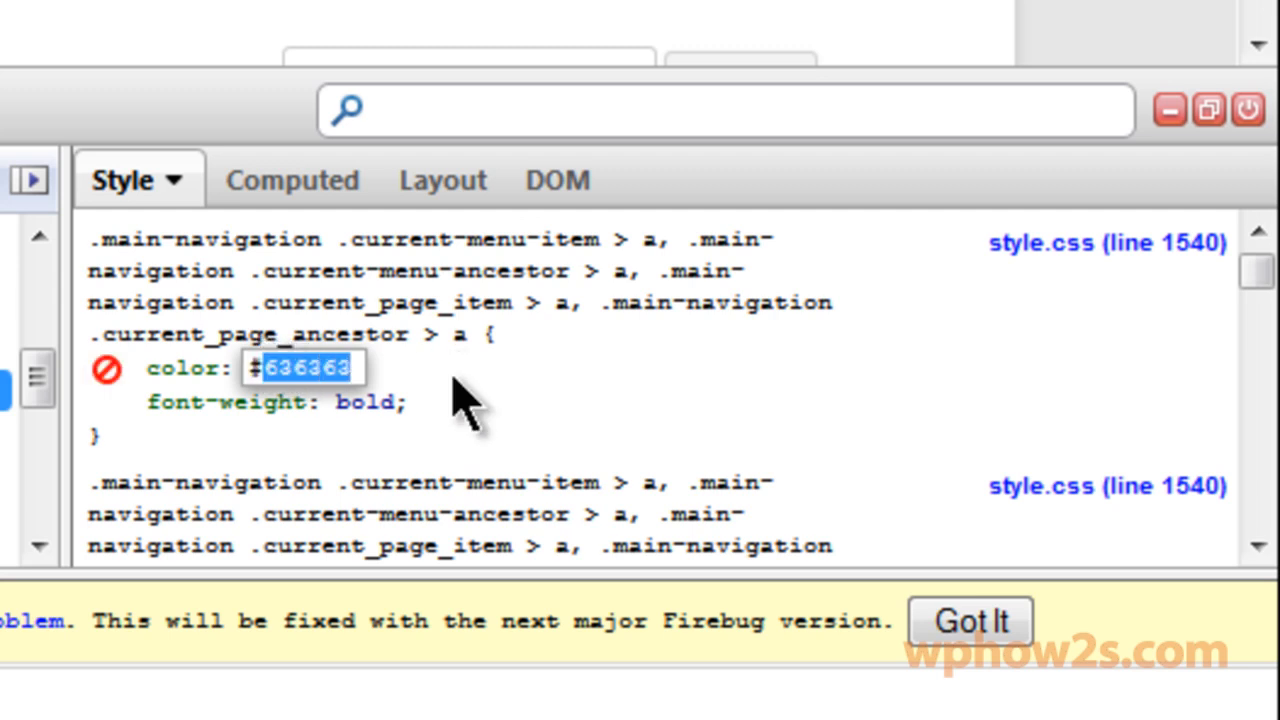
pyautogui.write('#000000')
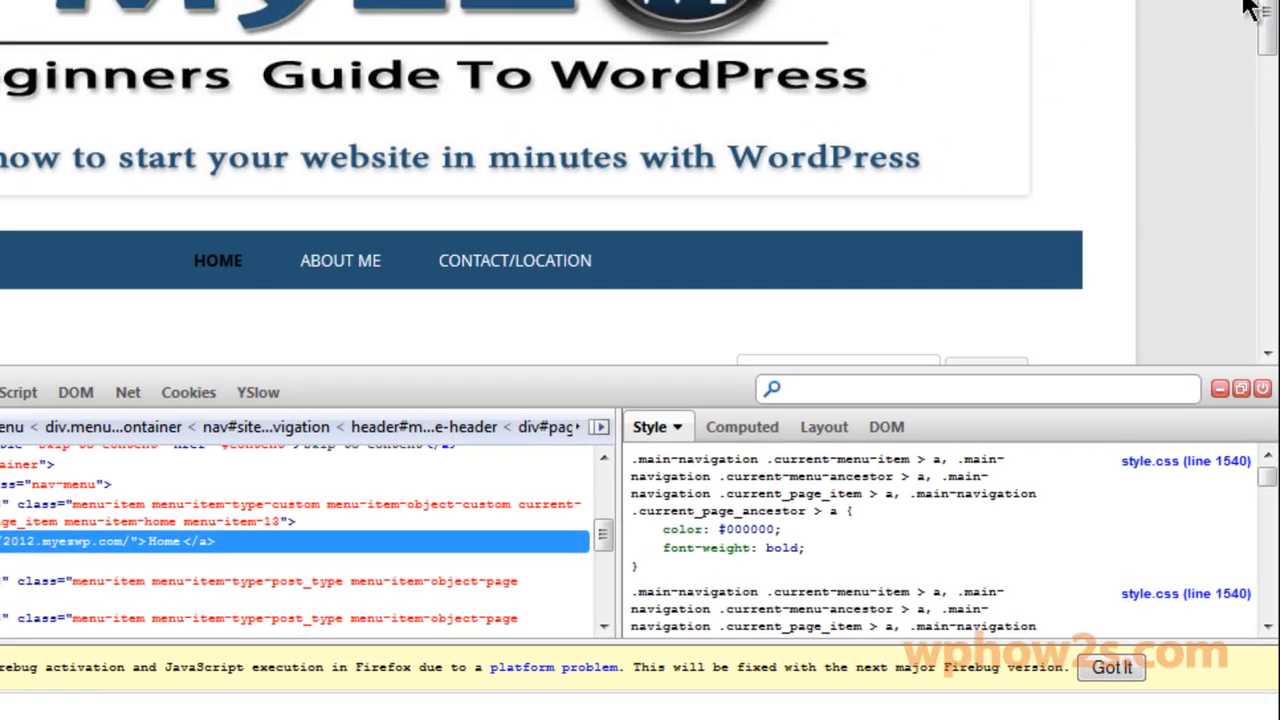
pyautogui.moveTo(630, 250)
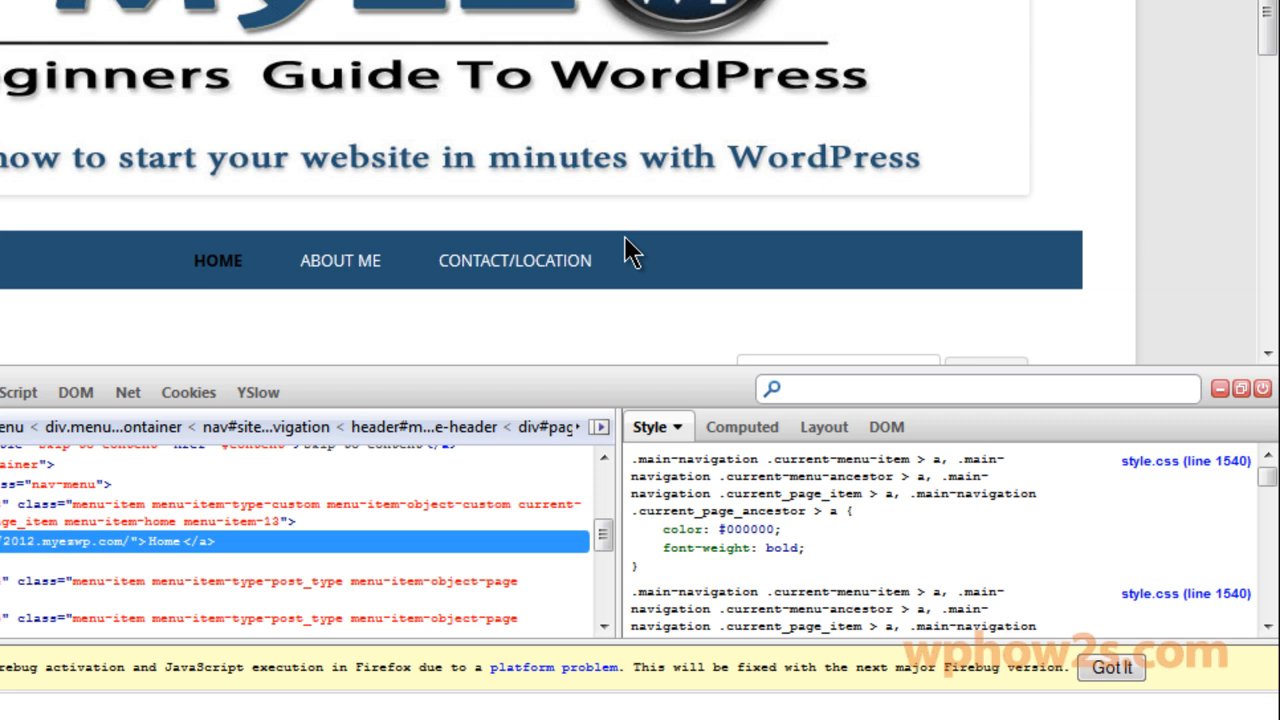
pyautogui.moveTo(670, 243)
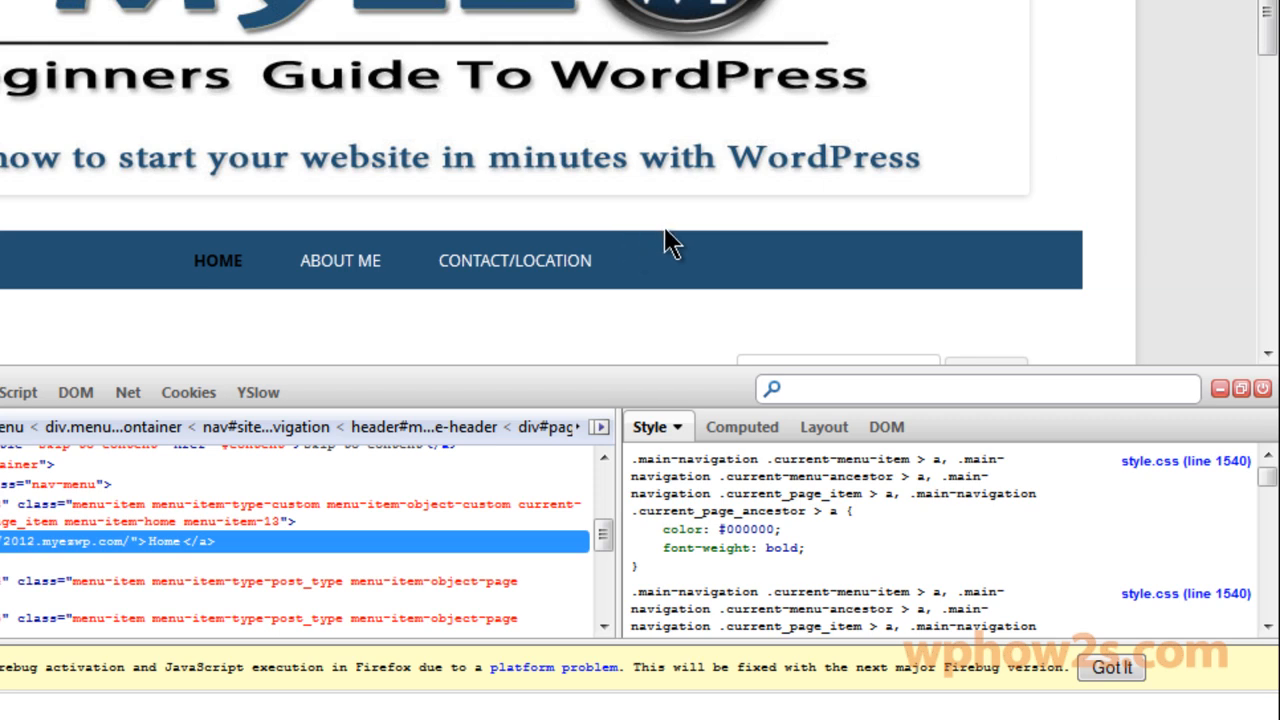
pyautogui.moveTo(167, 275)
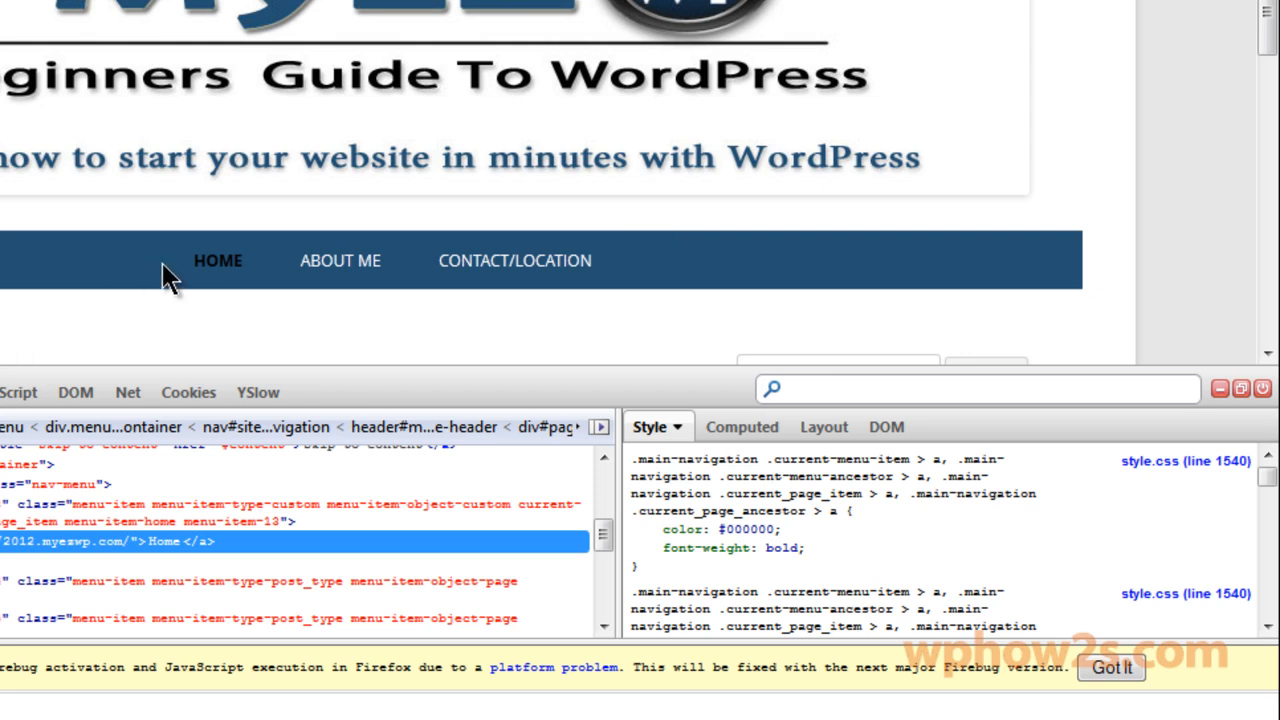
pyautogui.moveTo(168, 280)
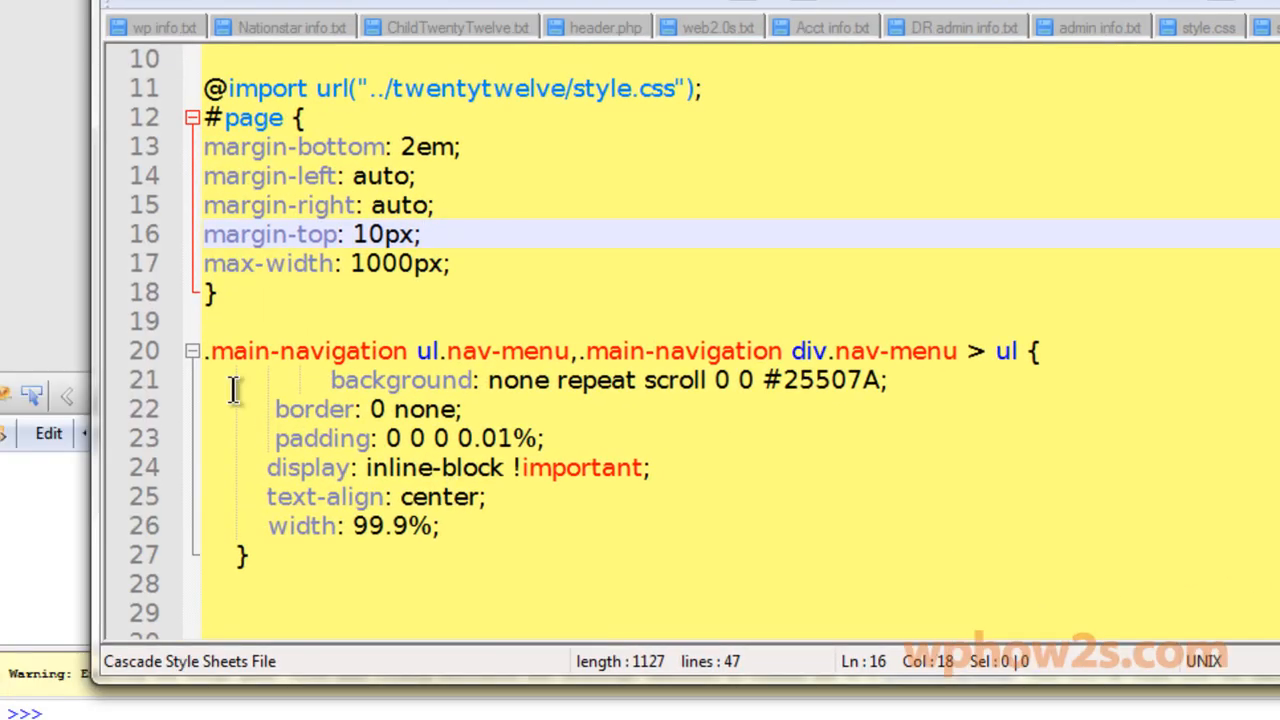
pyautogui.moveTo(1048, 311)
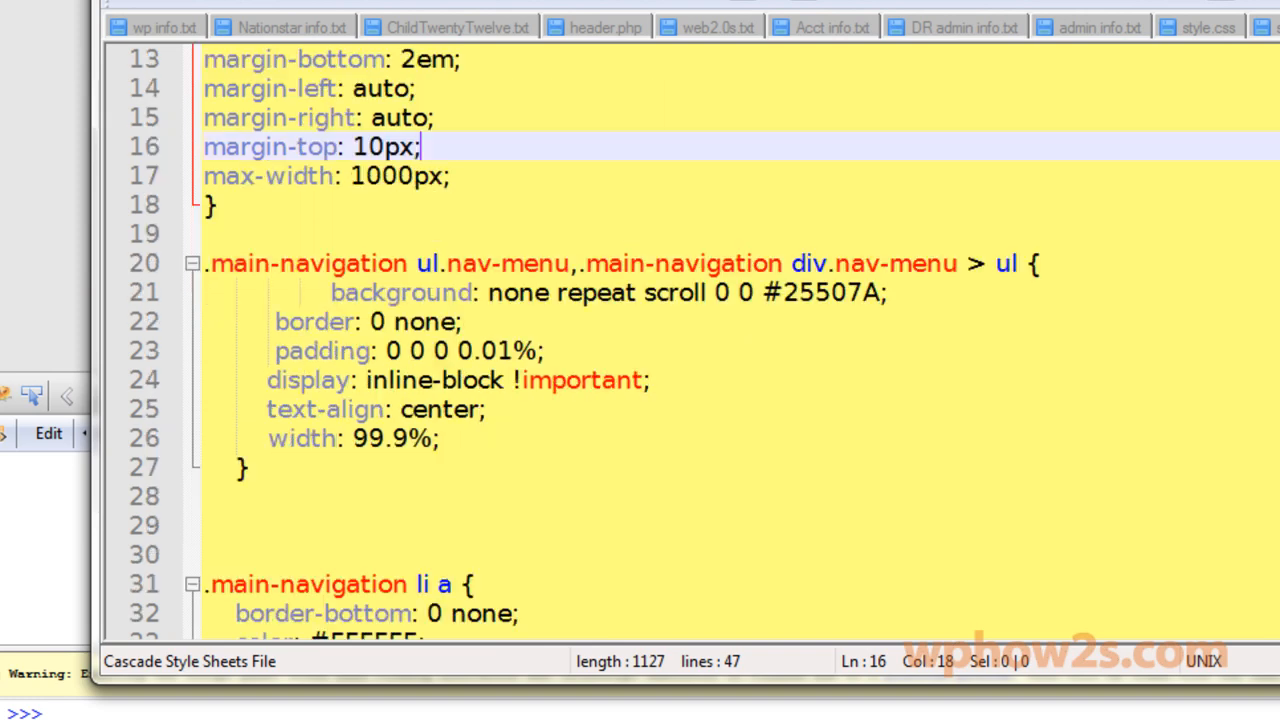
# Scroll through the navigation rules in the child theme's style.css.
pyautogui.scroll(-3)
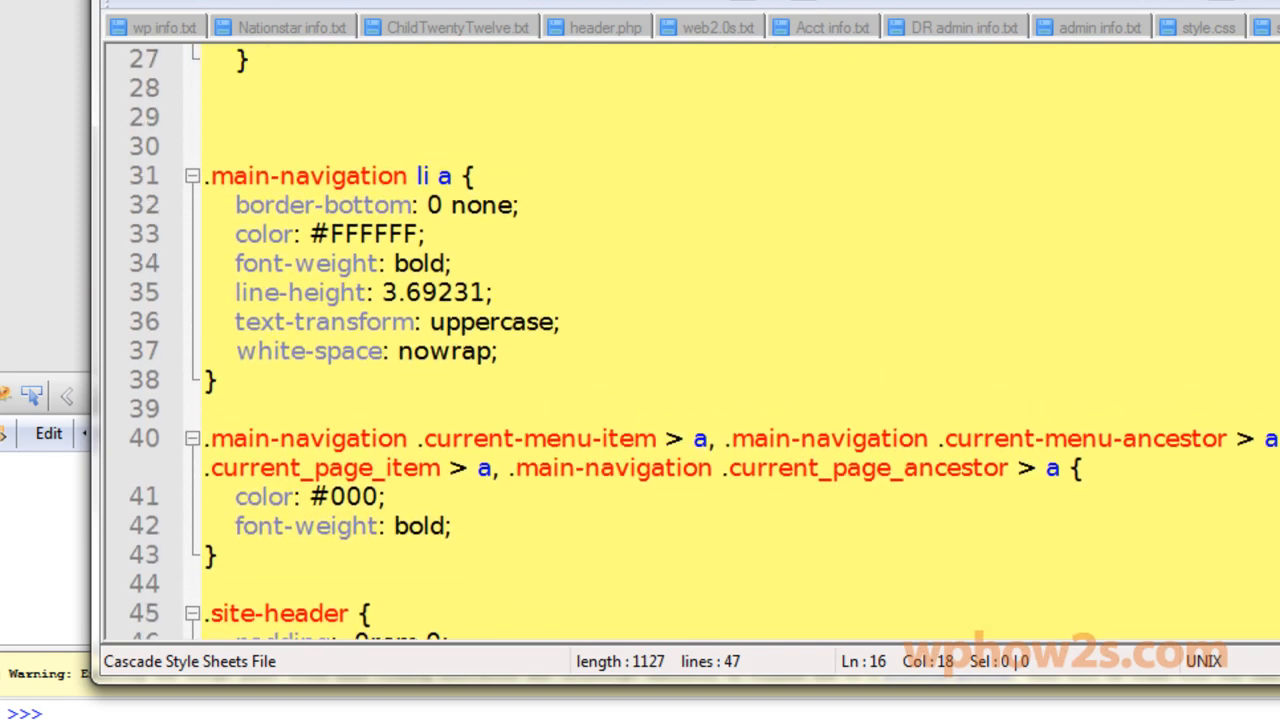
pyautogui.scroll(3)
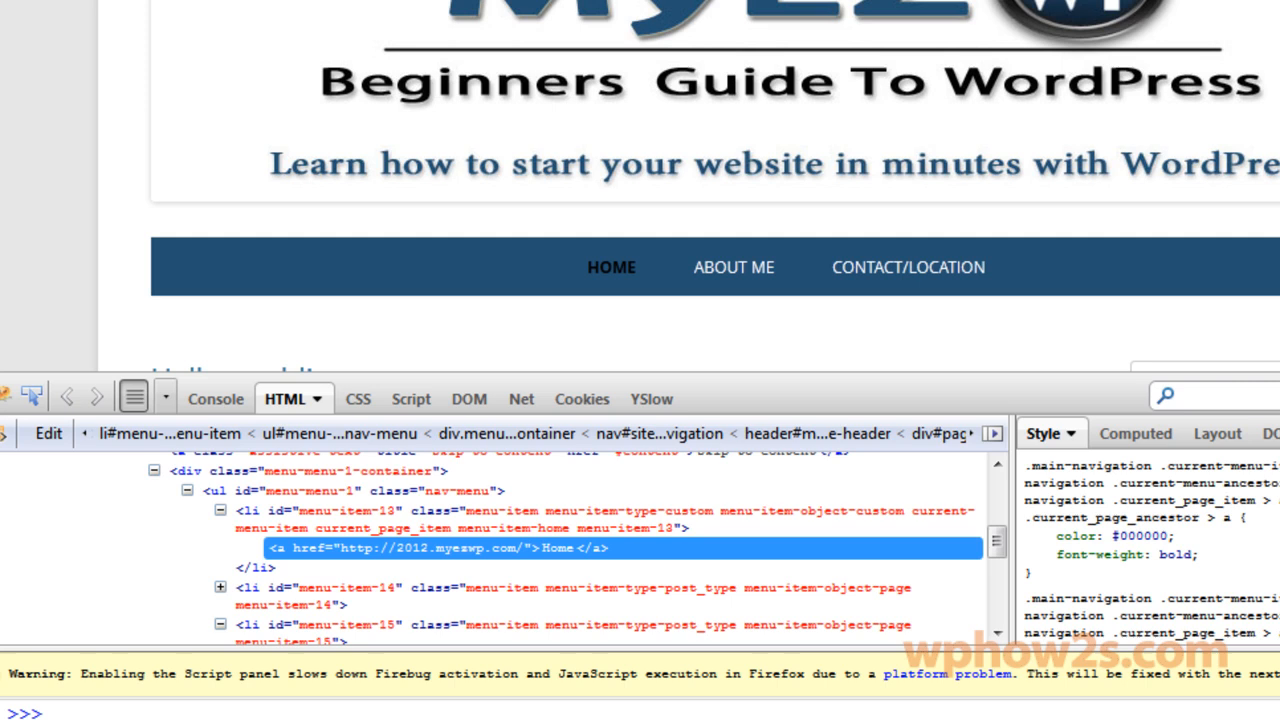
pyautogui.moveTo(1155, 350)
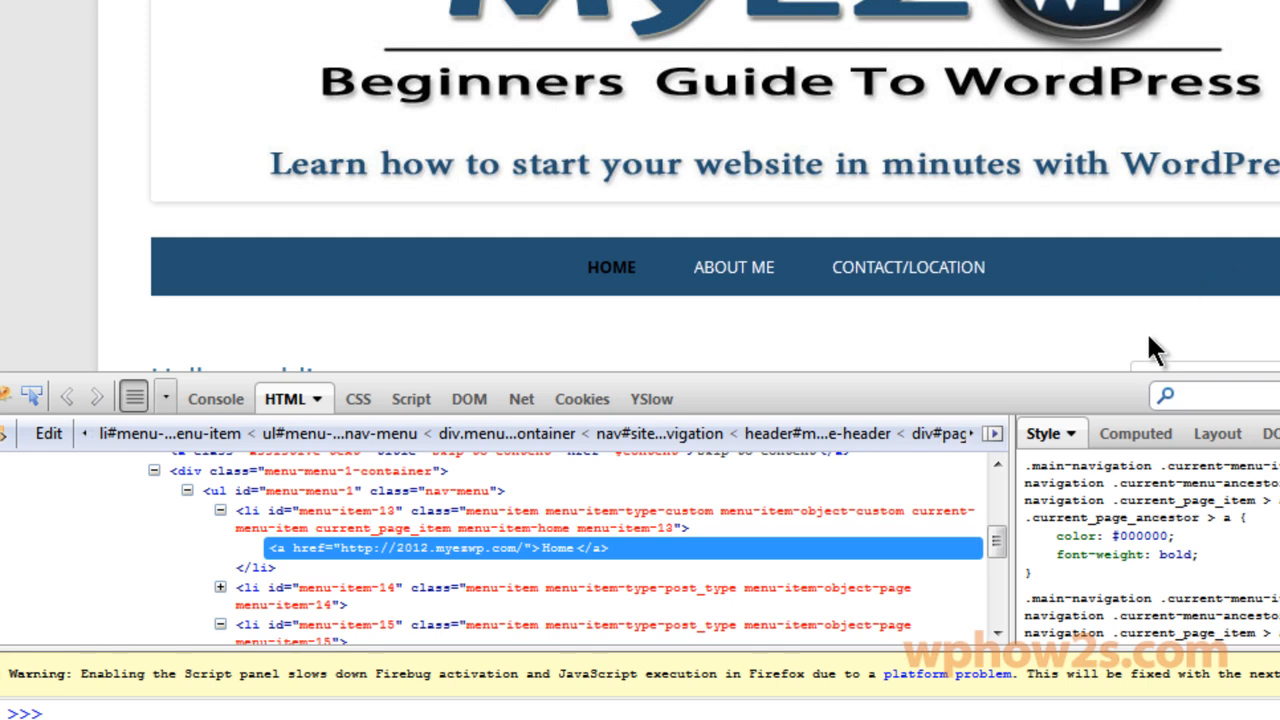